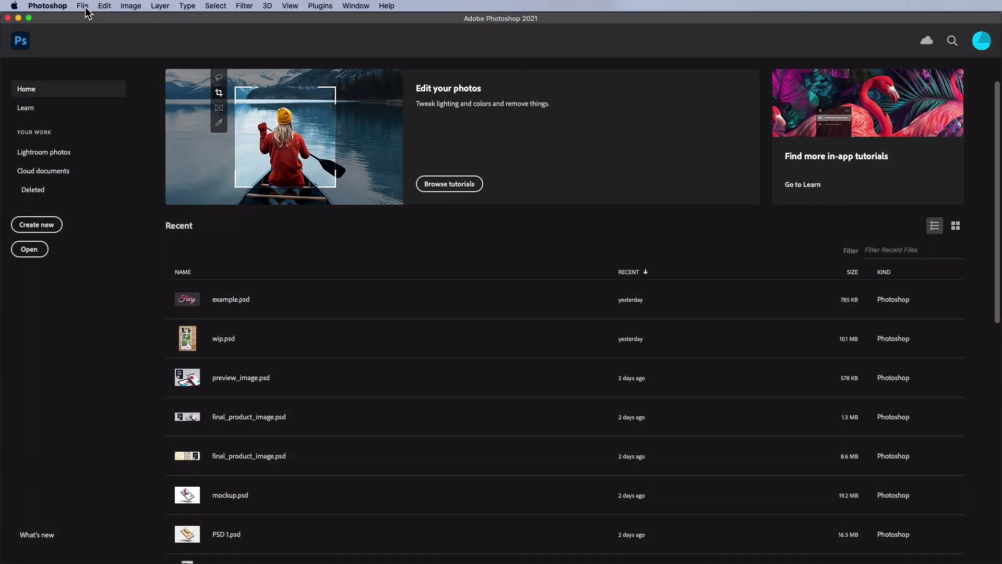
Start a new 1300 by 700 px document with resolution 220 pixels per inch
click(36, 224)
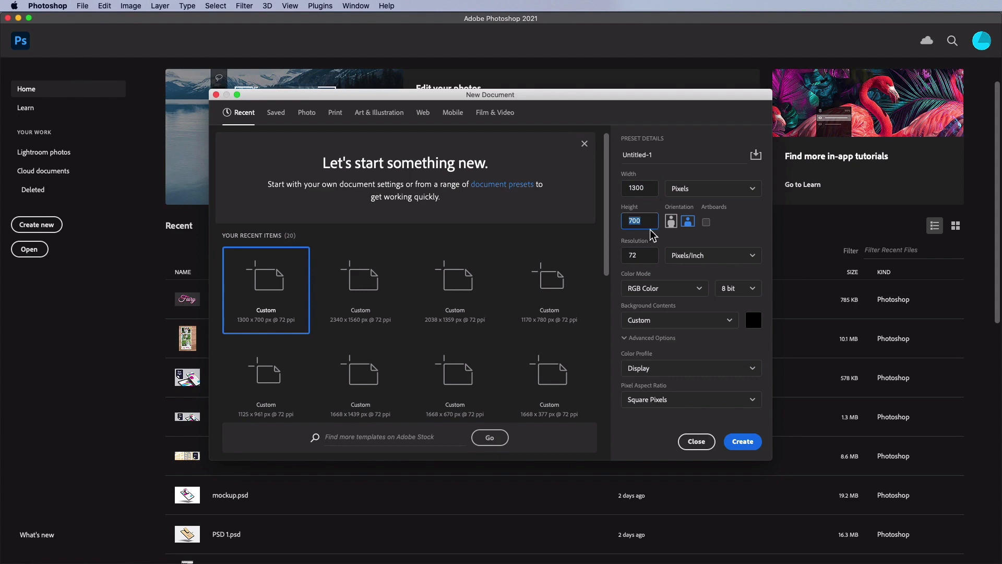
click(639, 255)
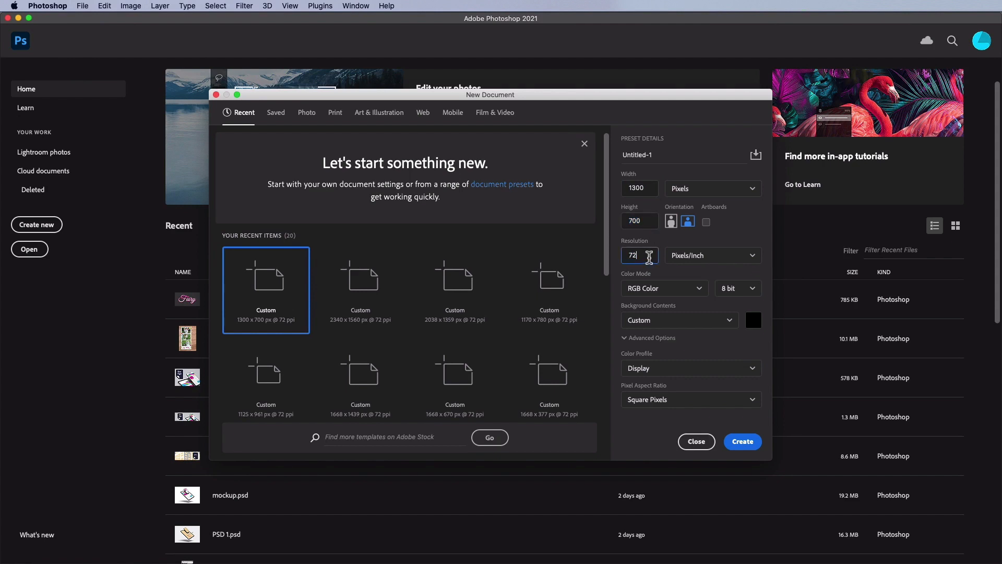
text(22)
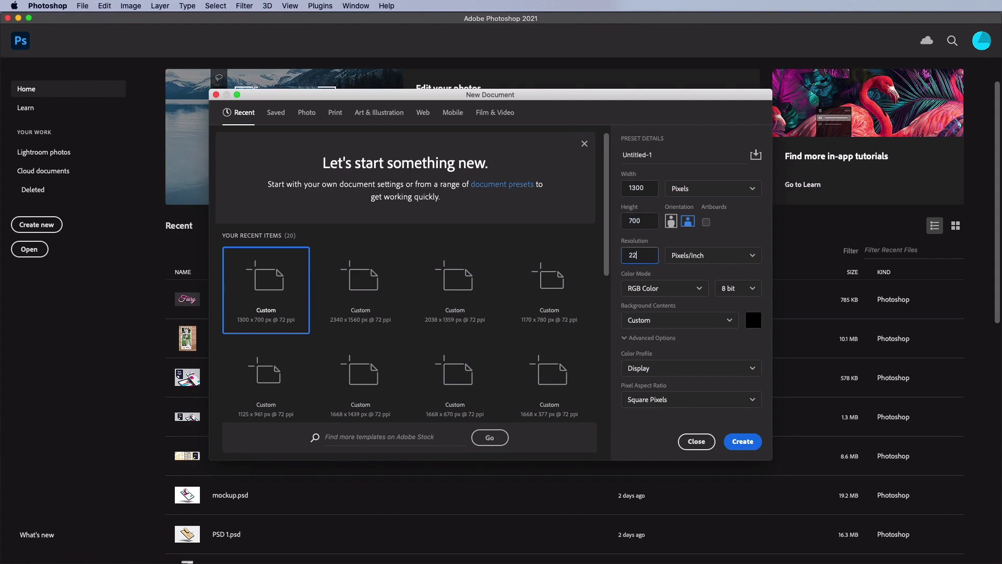
text(0)
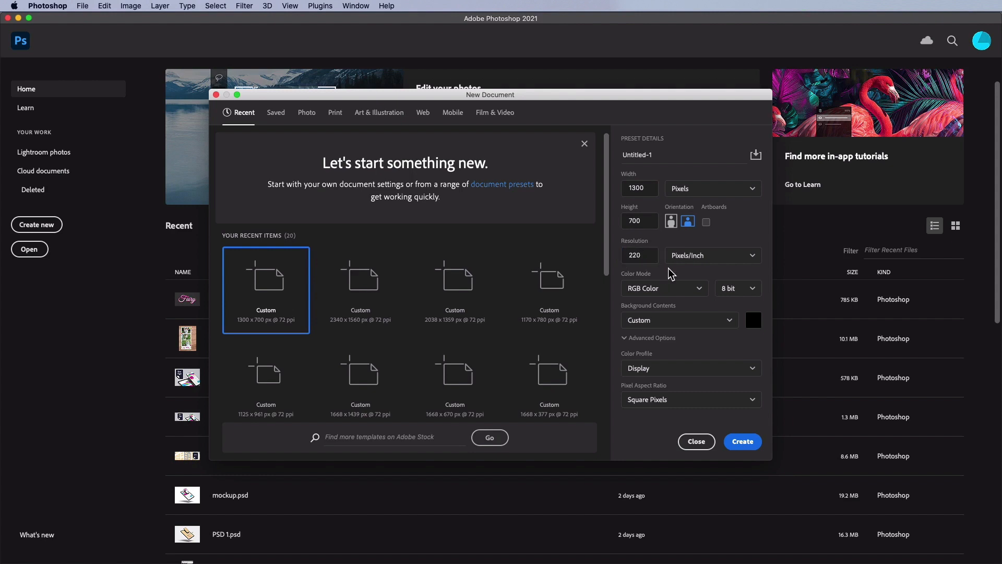
mouse_move(753, 430)
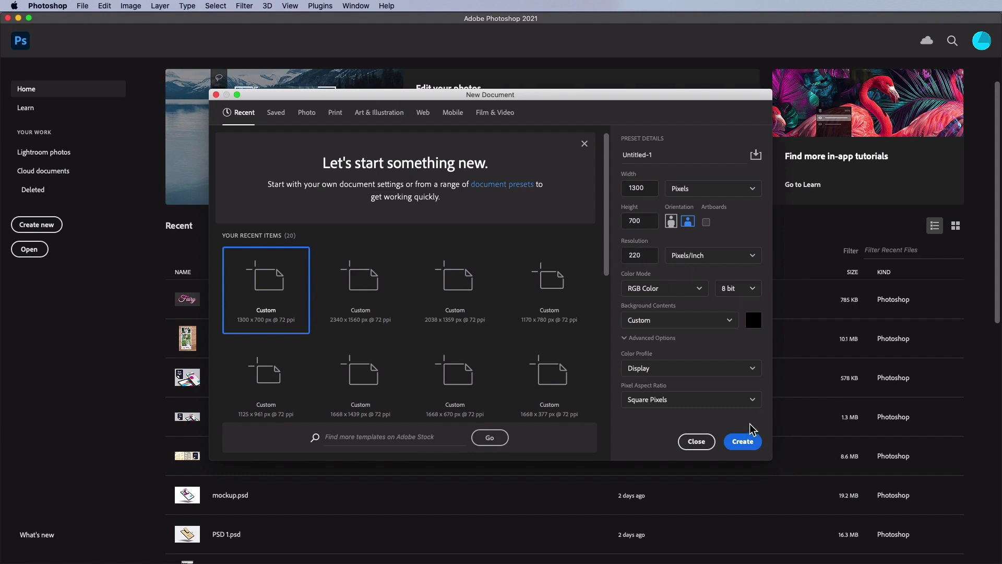
Create the document and add a new layer filled dark grey
click(741, 442)
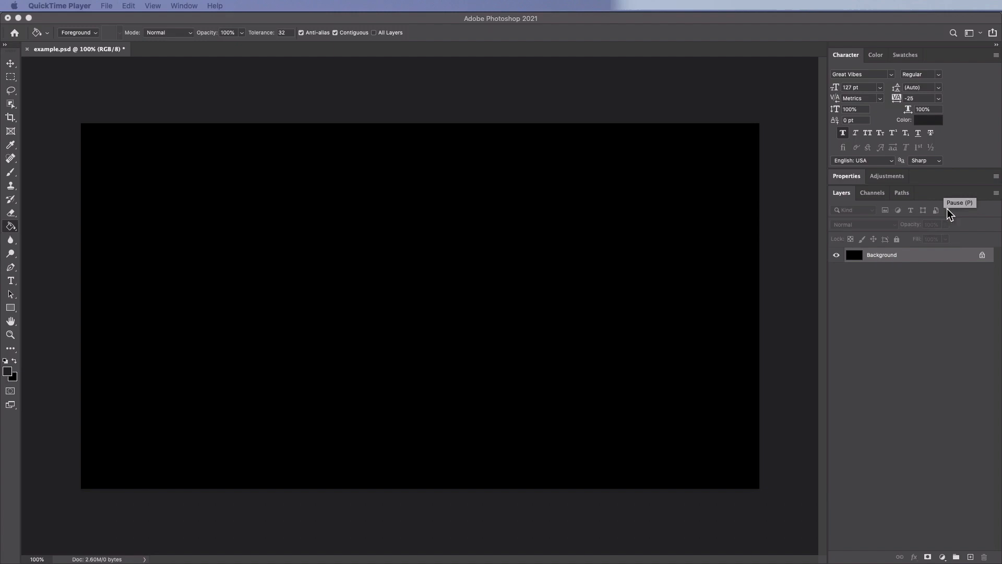
click(957, 557)
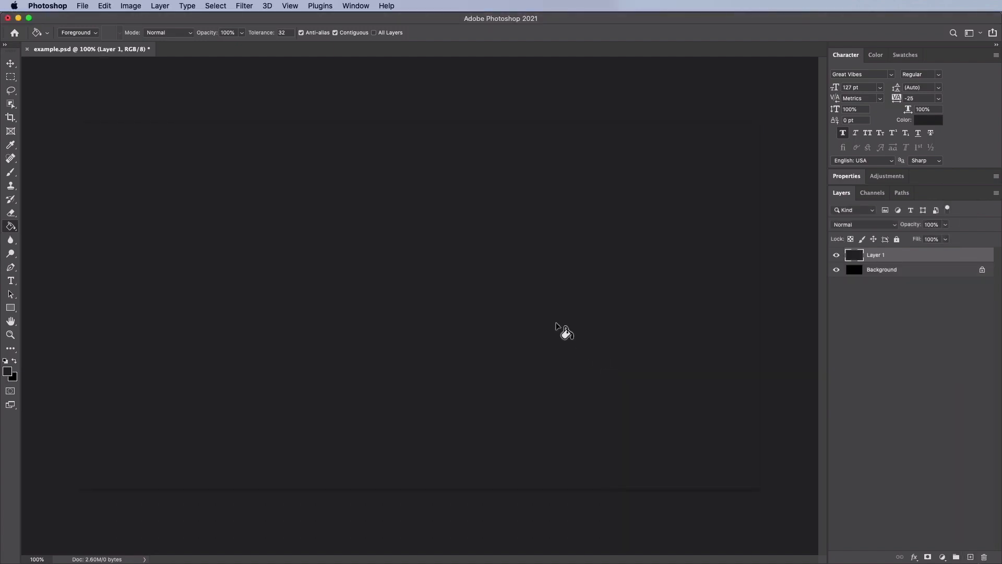
mouse_move(402, 284)
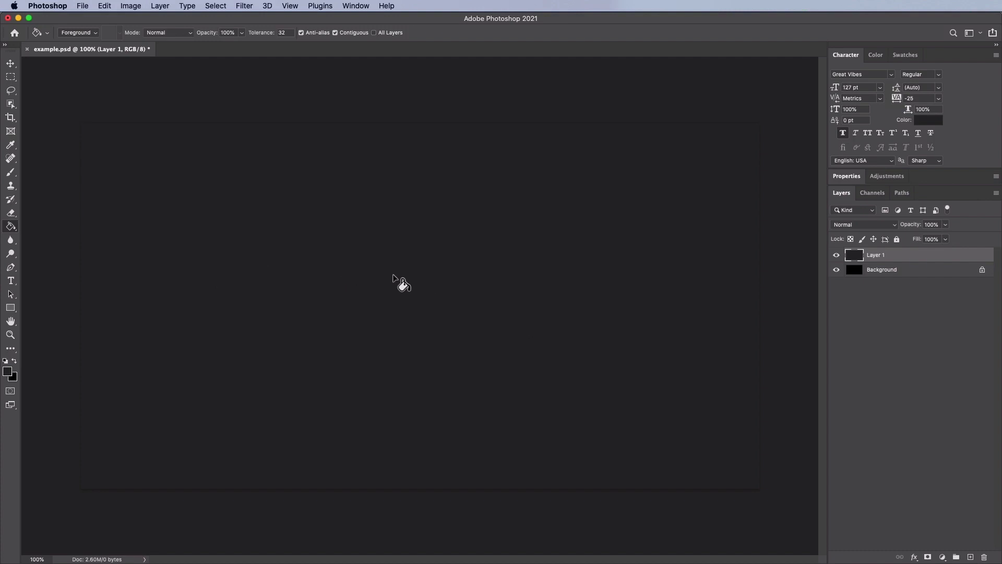
Set the Type tool to Great Vibes 127 pt with white text colour
click(10, 279)
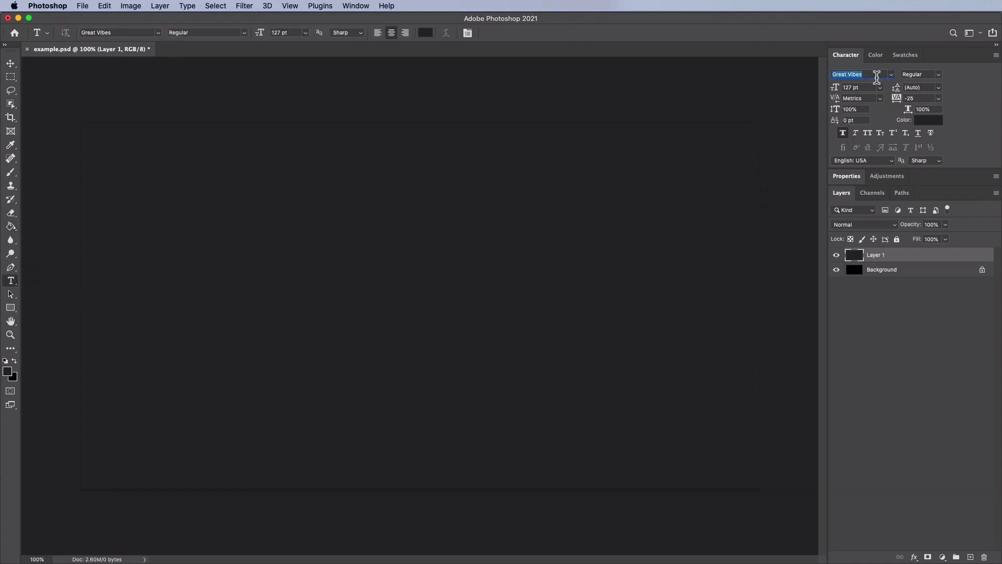
mouse_move(868, 89)
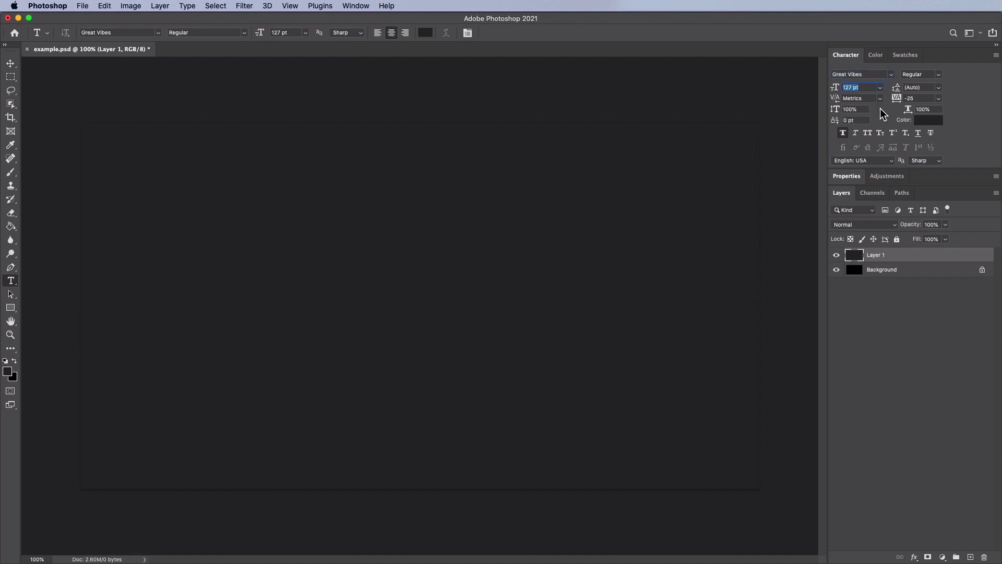
click(929, 119)
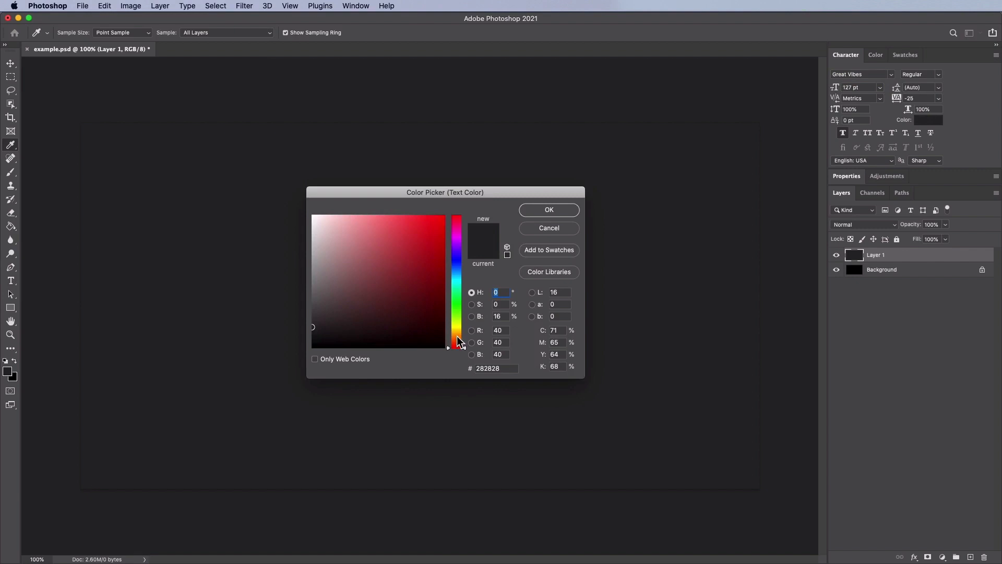
click(547, 210)
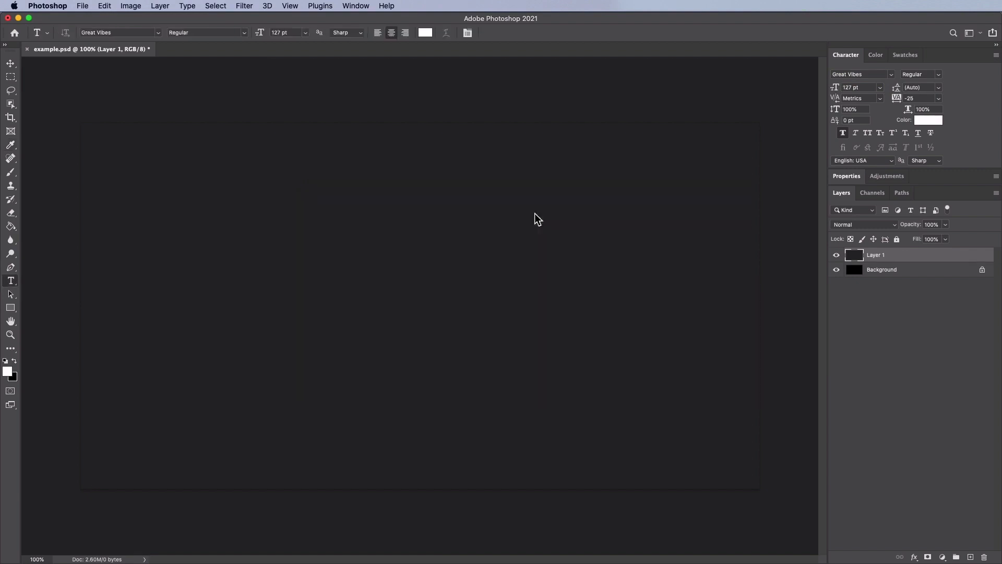
mouse_move(927, 144)
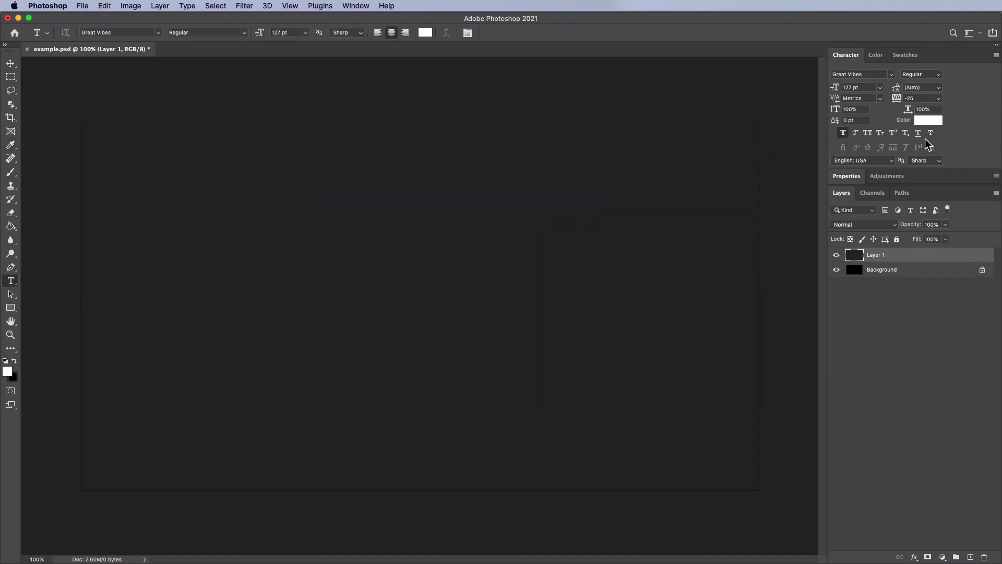
mouse_move(893, 151)
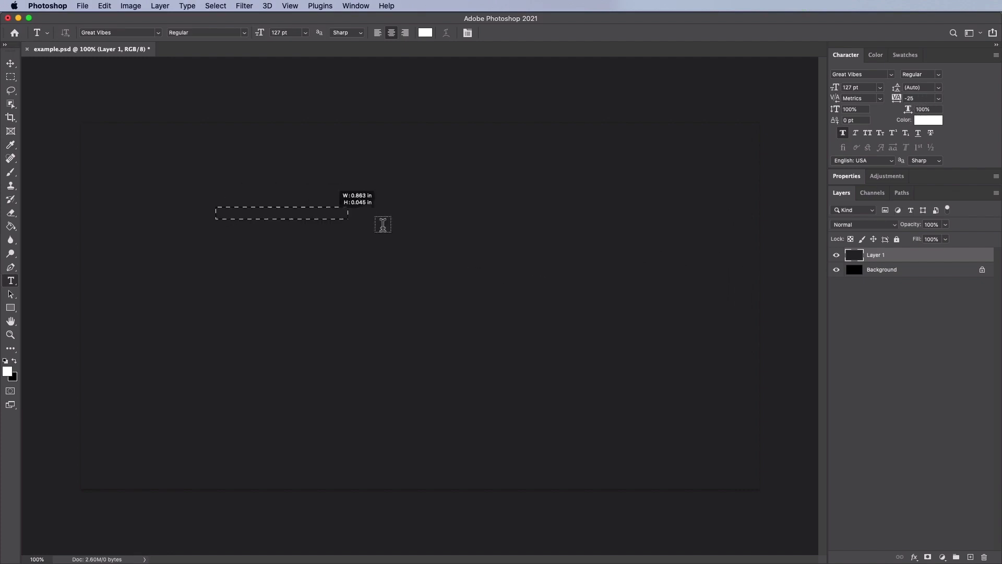
Type 'Fairy' in the text box and commit it
text(Fa)
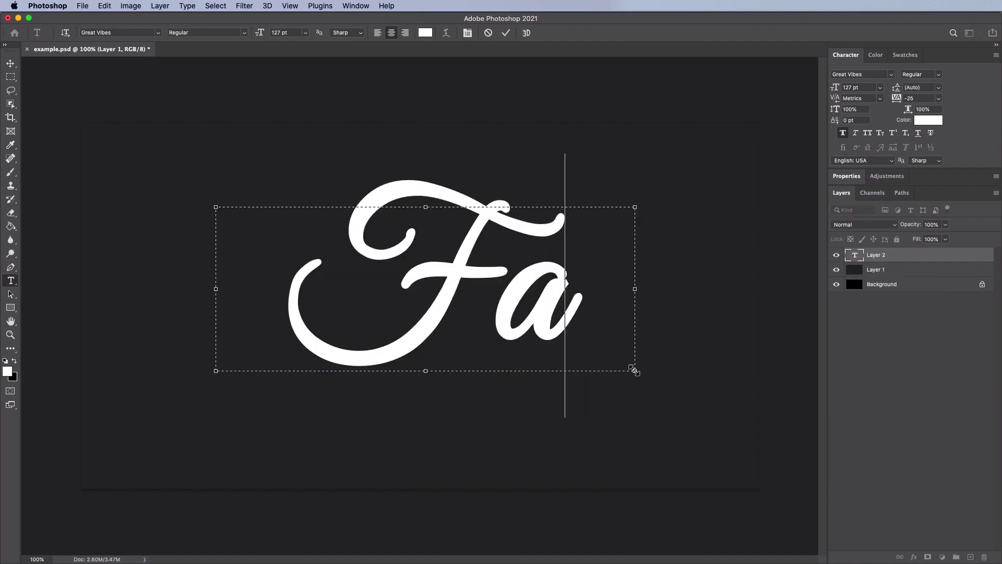
text(ir)
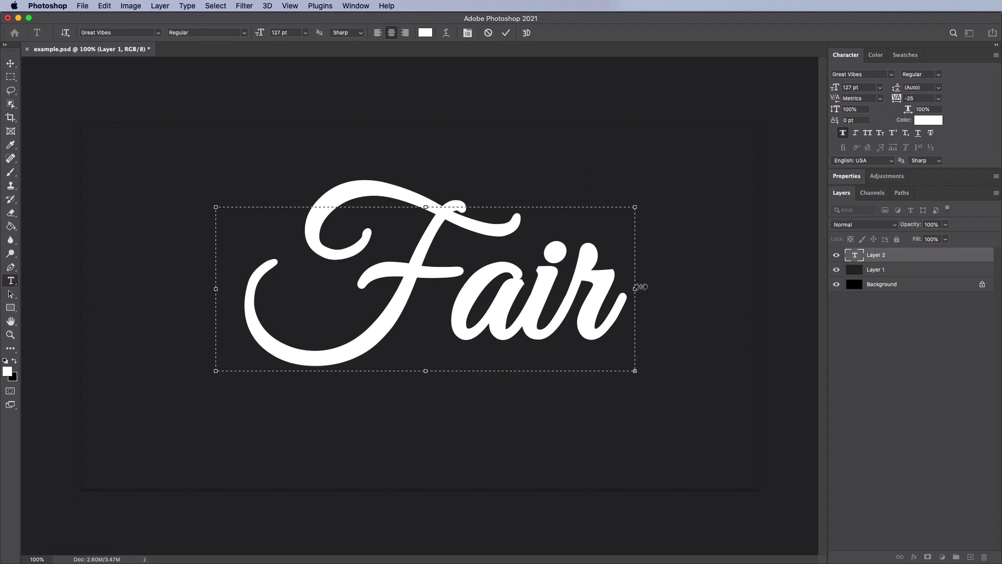
text(ry)
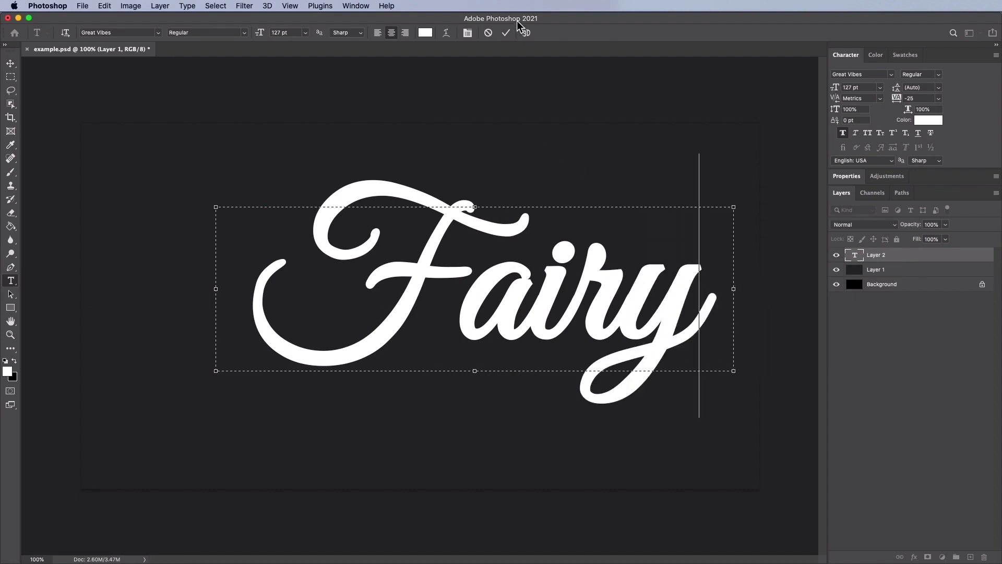
click(506, 33)
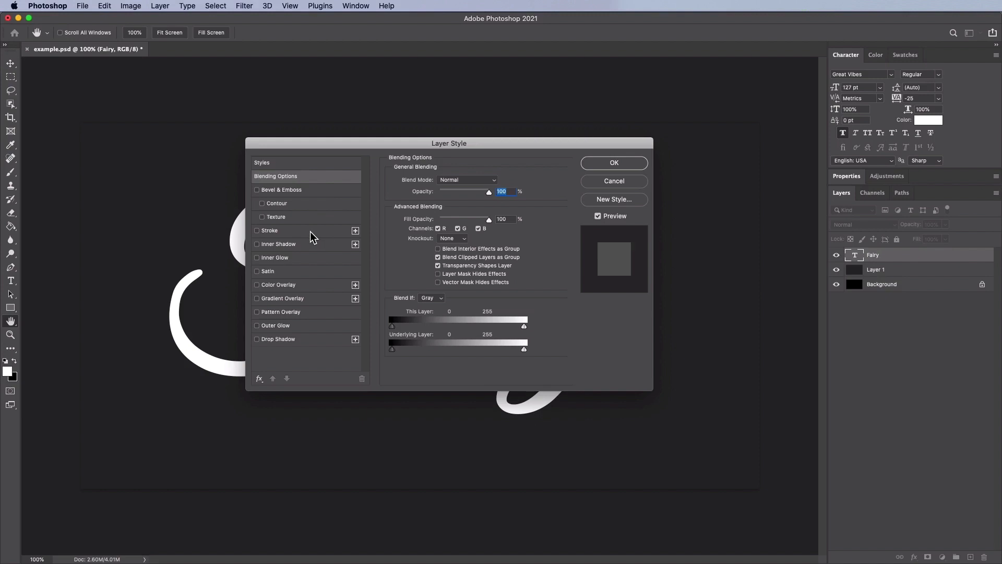
Add a pink 7 px Outside stroke to the Fairy text
click(257, 231)
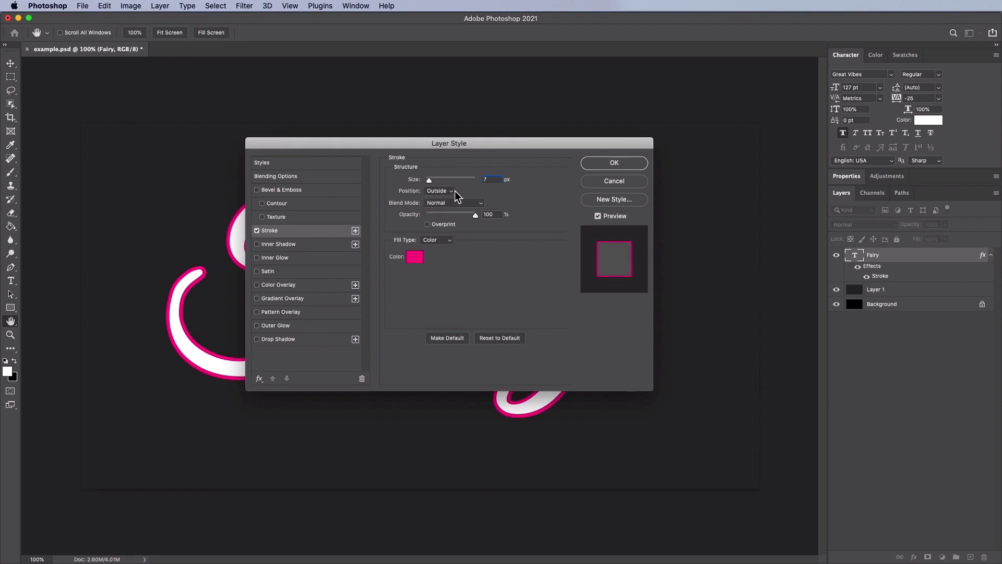
mouse_move(472, 211)
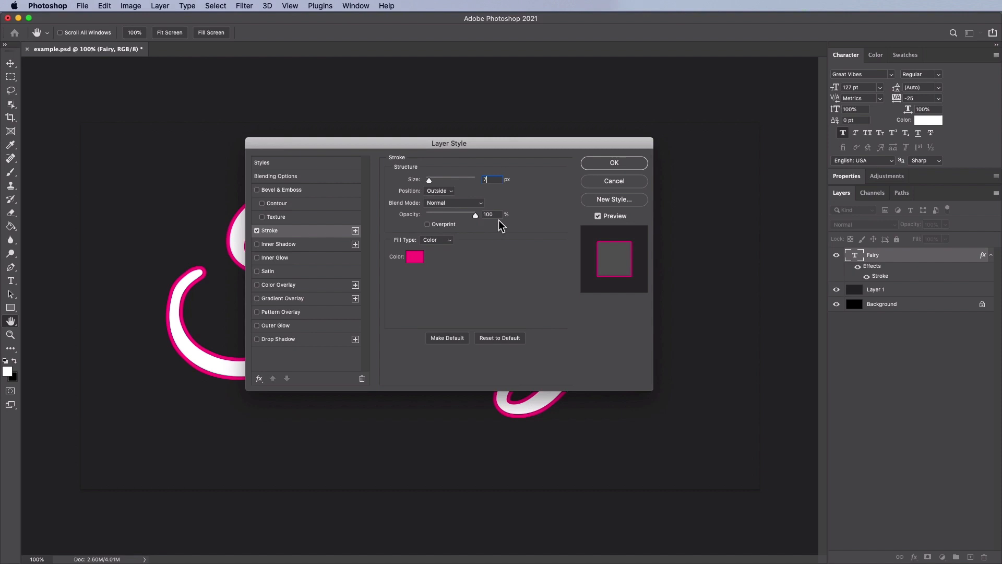
mouse_move(439, 250)
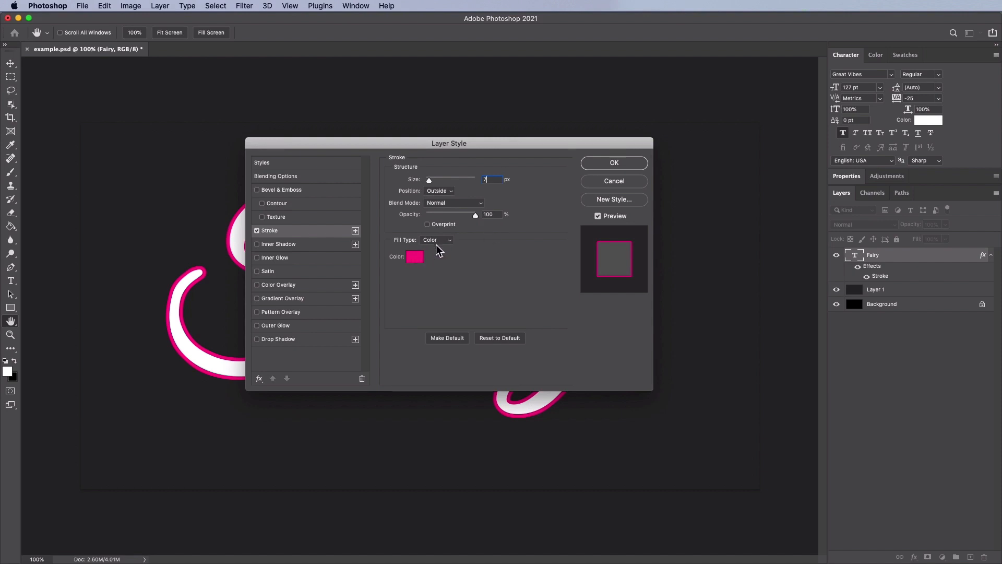
click(414, 256)
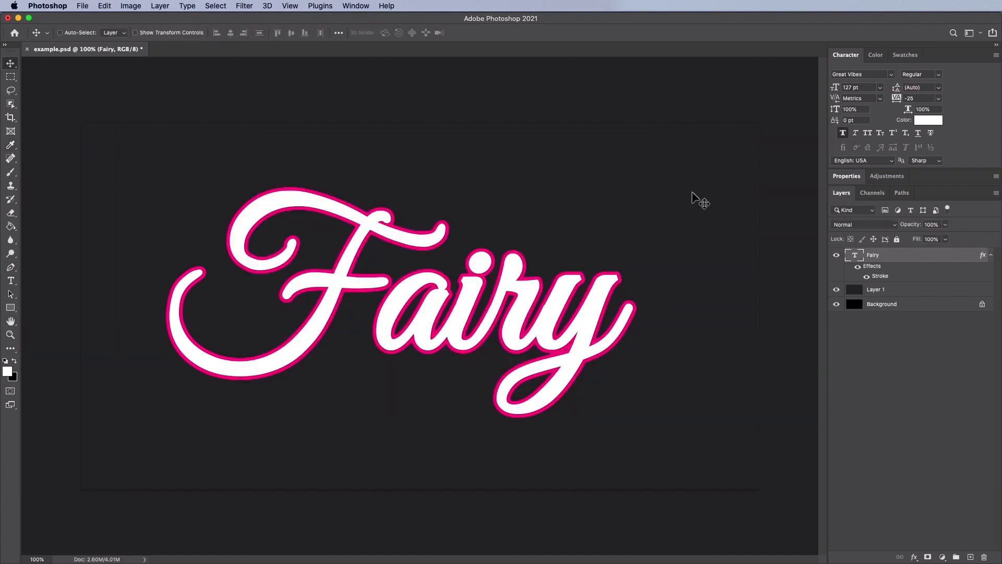
Duplicate the Fairy layer as a new layer named 'Middle'
click(160, 6)
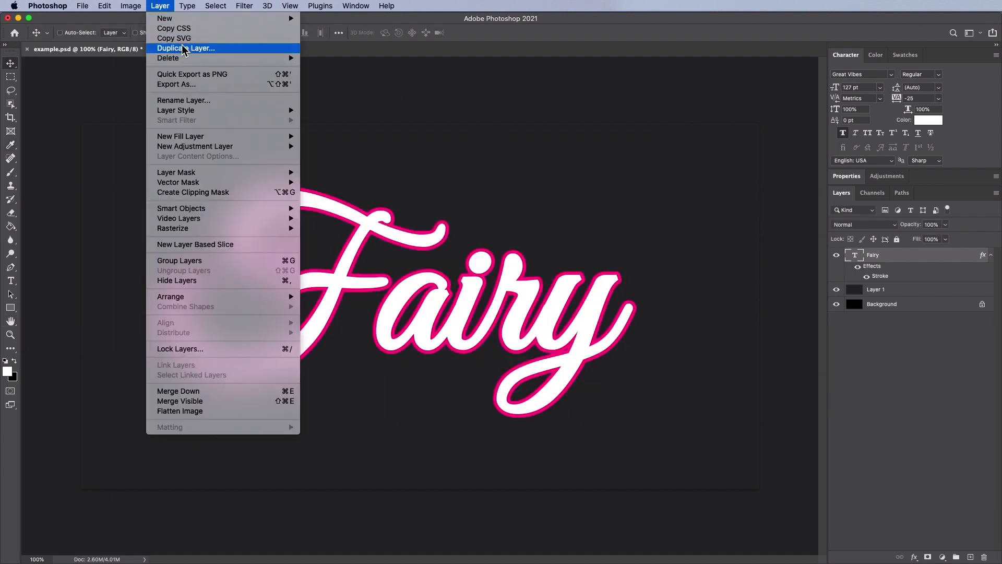
click(186, 48)
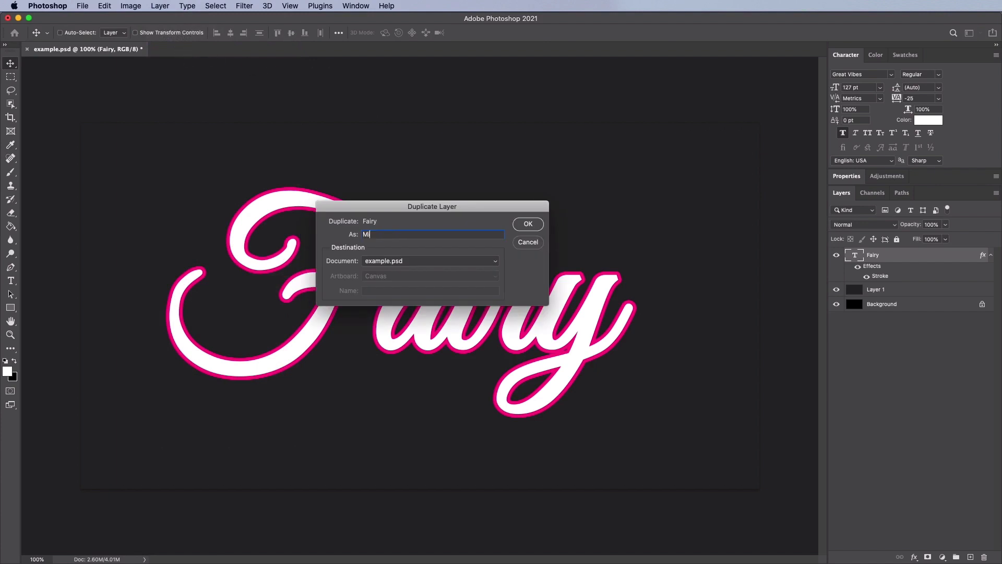
click(527, 224)
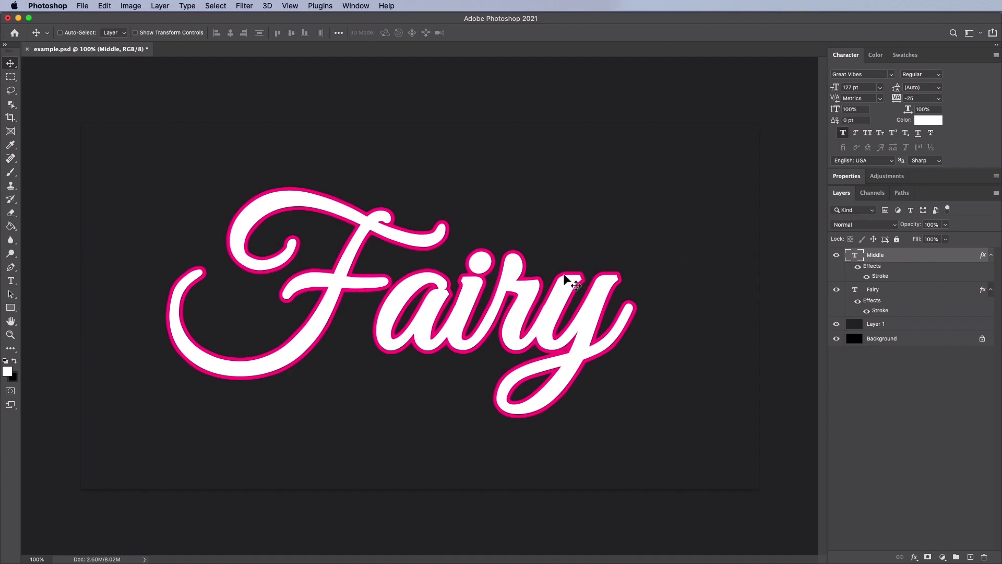
mouse_move(596, 310)
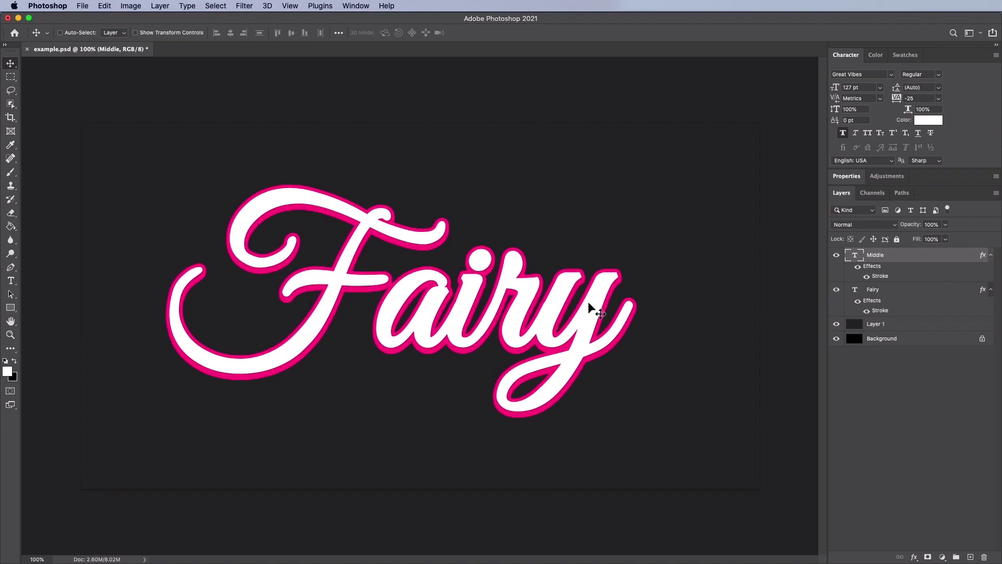
Clear the Middle layer style and recolour its text to #c6c6c6
click(160, 6)
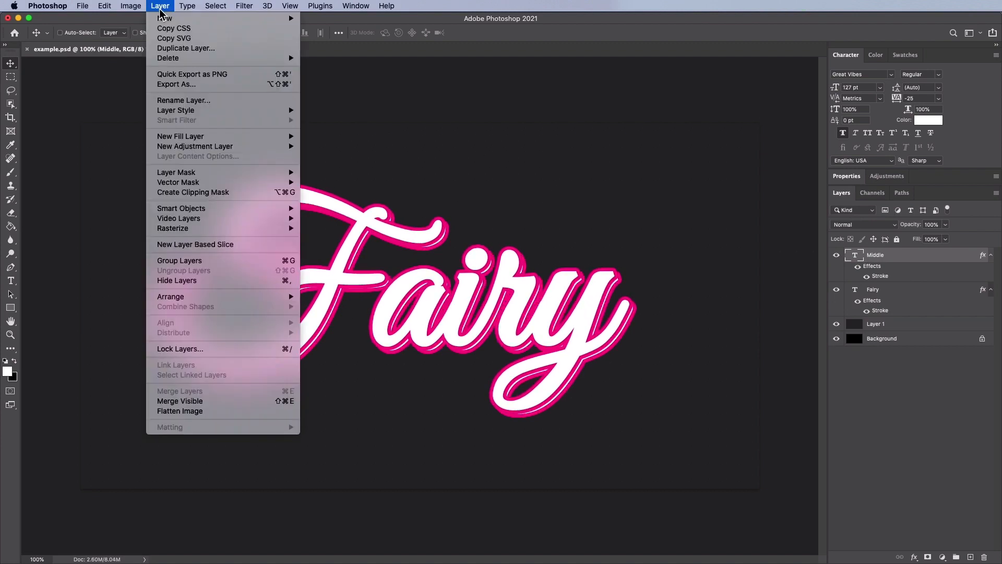
mouse_move(176, 110)
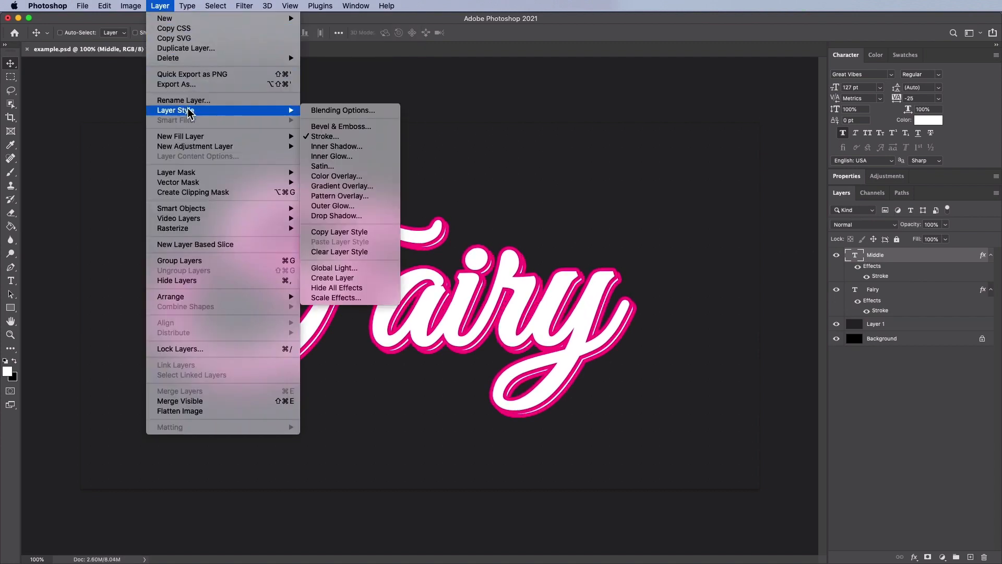
mouse_move(347, 277)
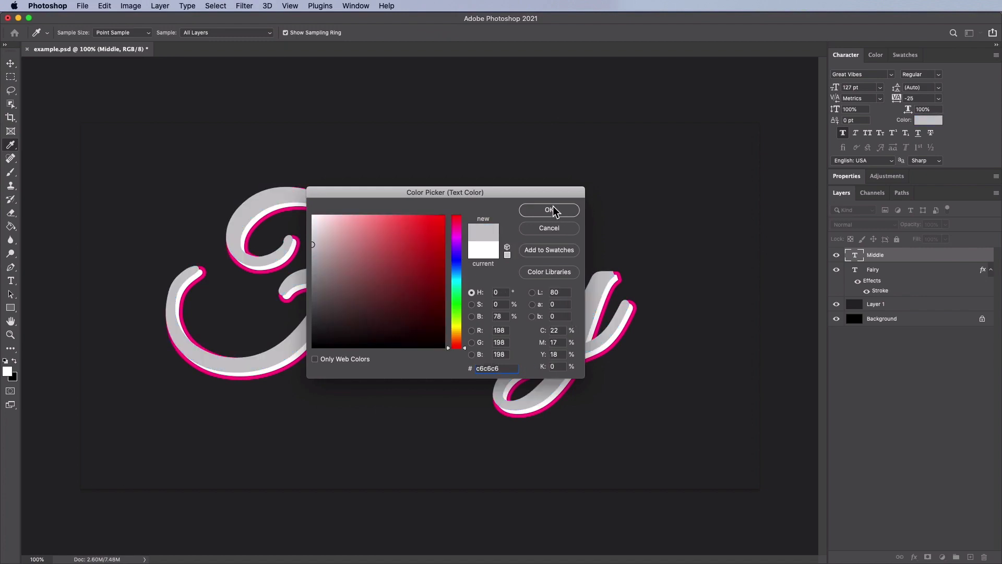
click(549, 209)
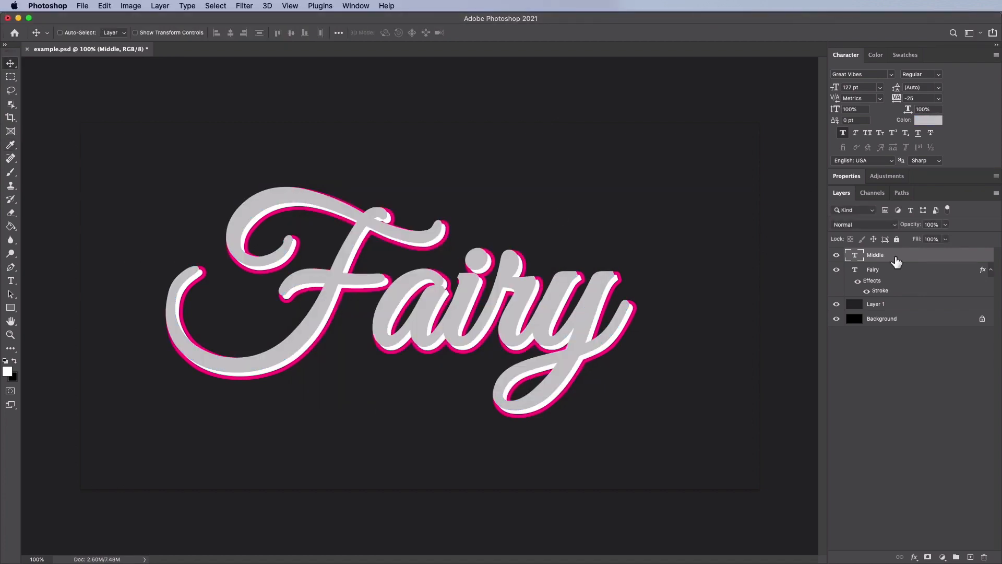
Add a 4 px Outside stroke to Middle in colour 8c0541
double_click(875, 254)
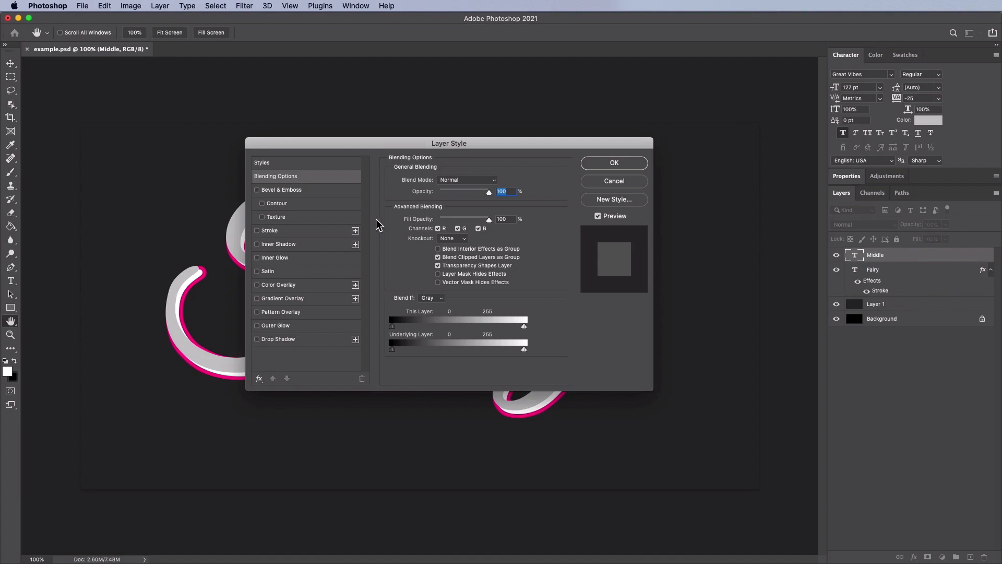
click(269, 230)
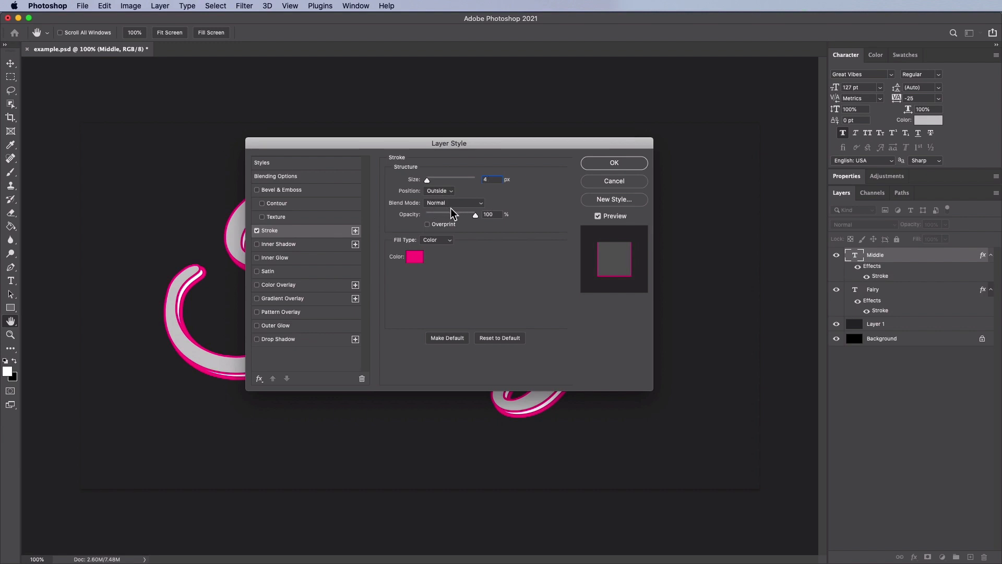
mouse_move(431, 257)
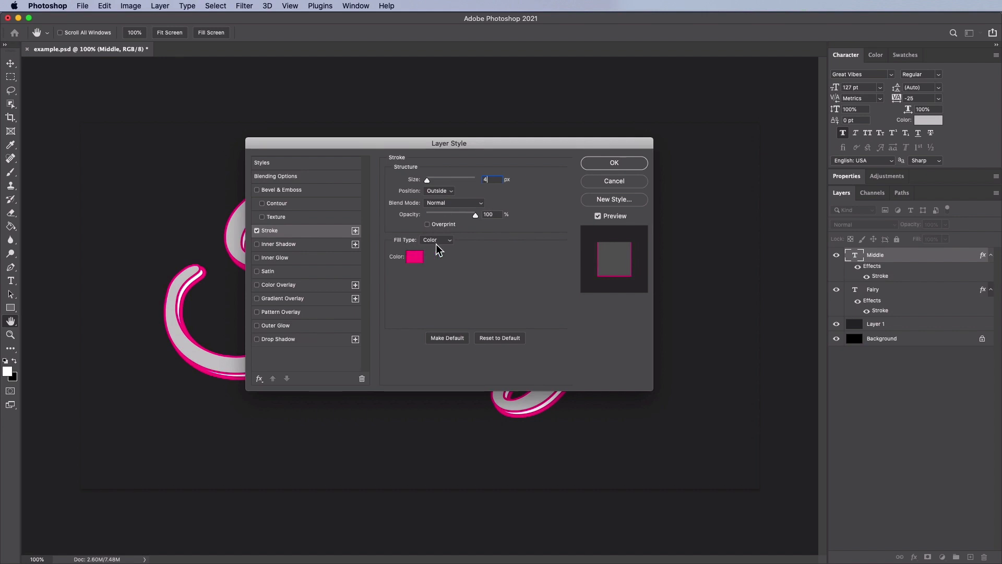
click(414, 256)
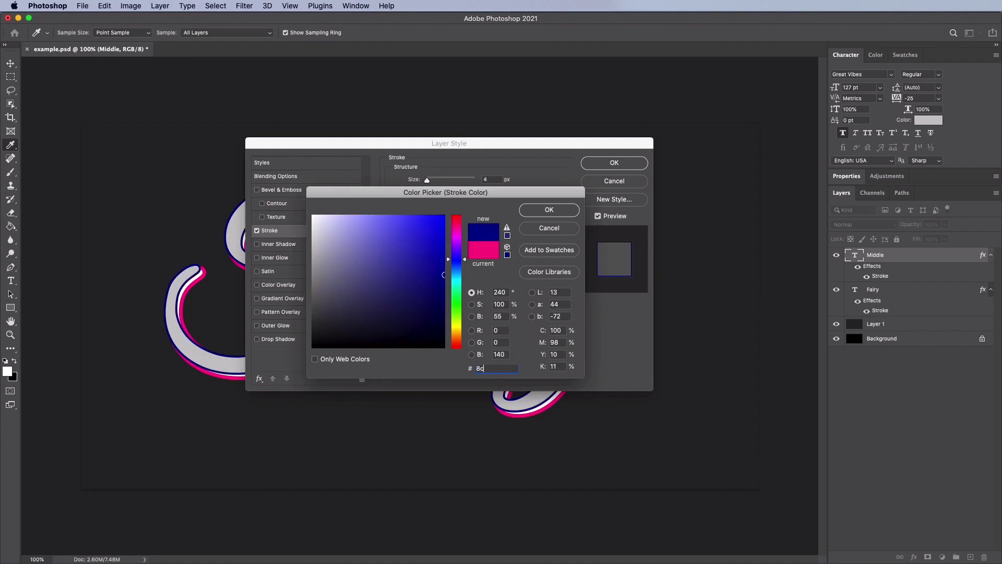
text(8c0541)
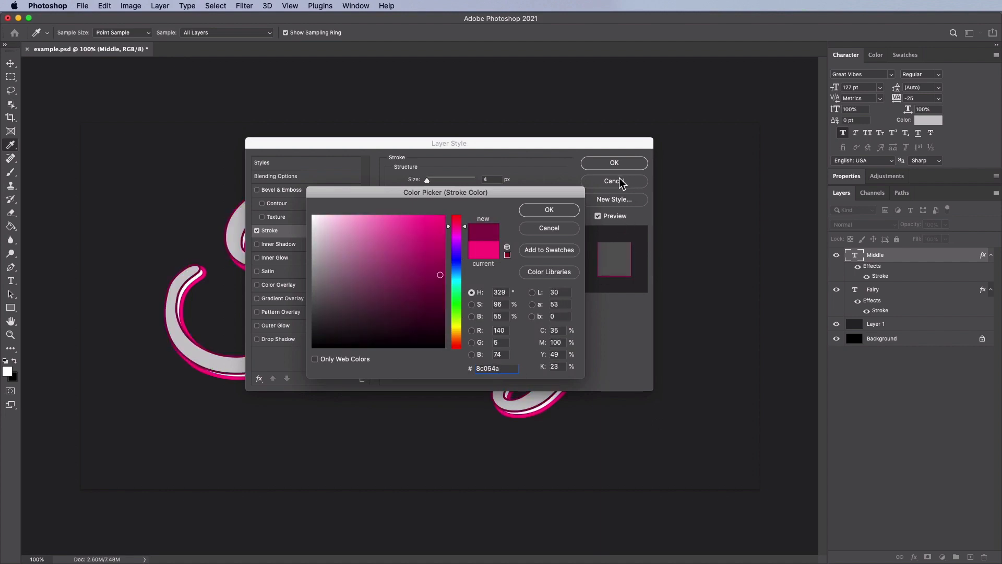
Confirm the dark pink 8c0541 stroke colour in the Color Picker
click(257, 257)
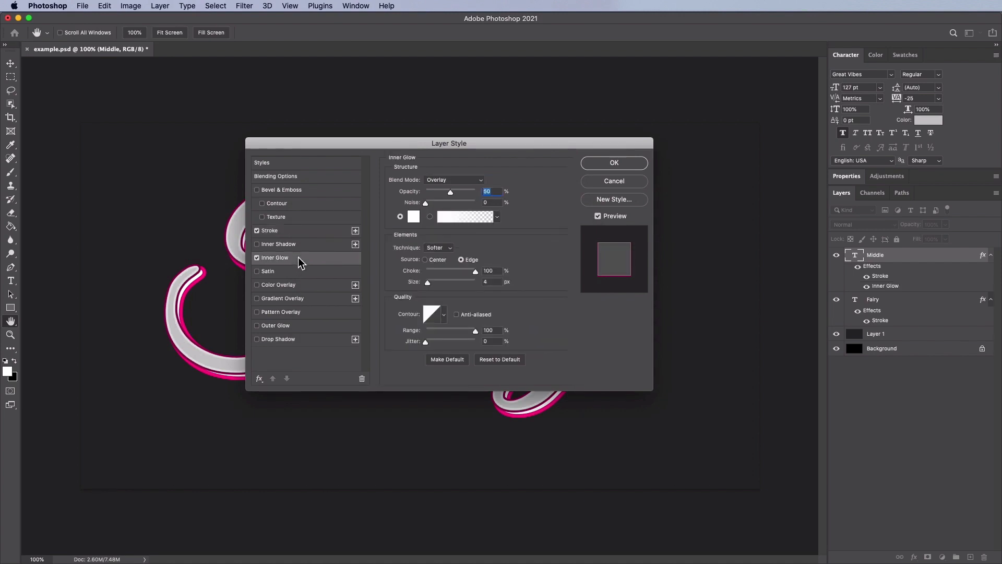
mouse_move(438, 198)
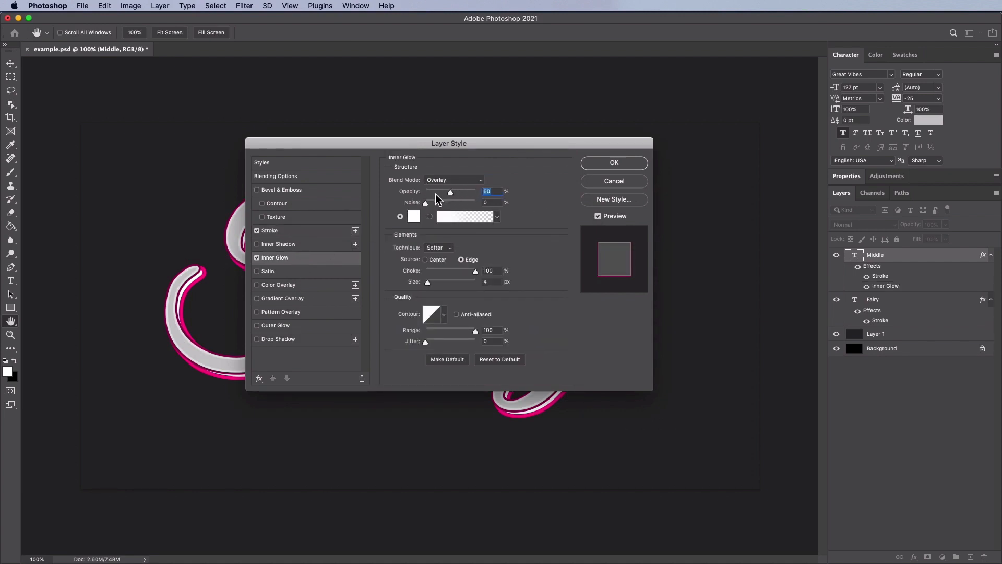
mouse_move(488, 210)
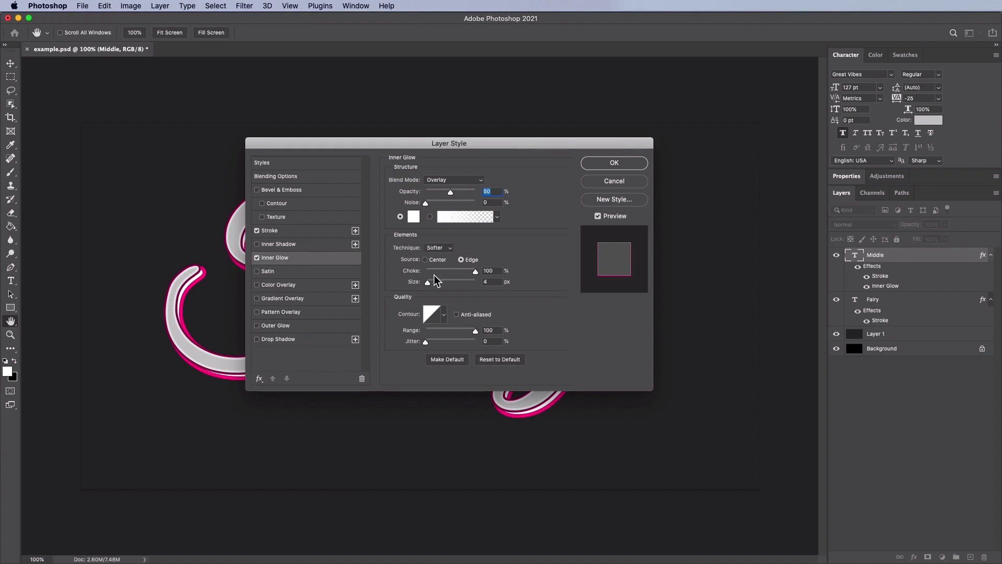
mouse_move(433, 256)
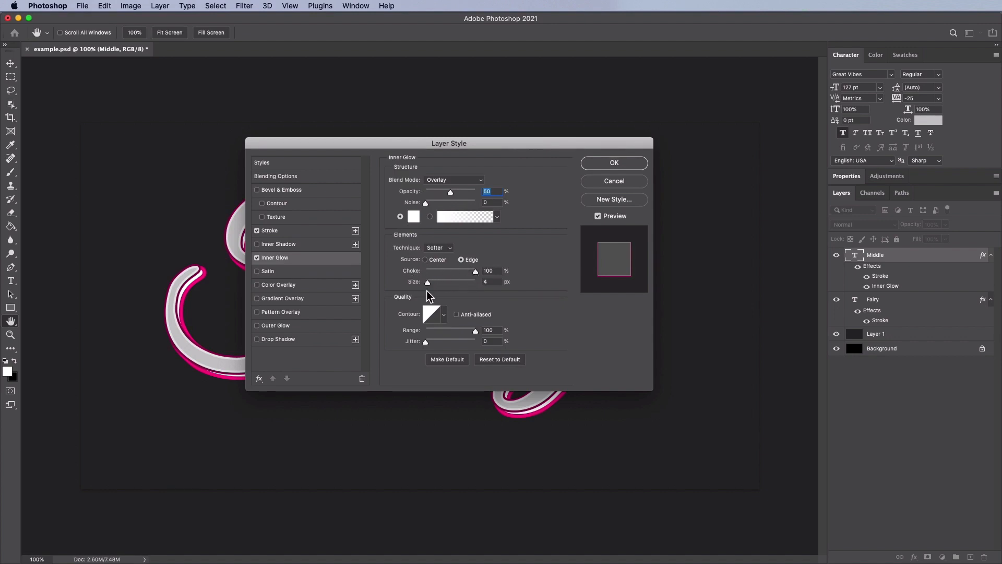
mouse_move(470, 304)
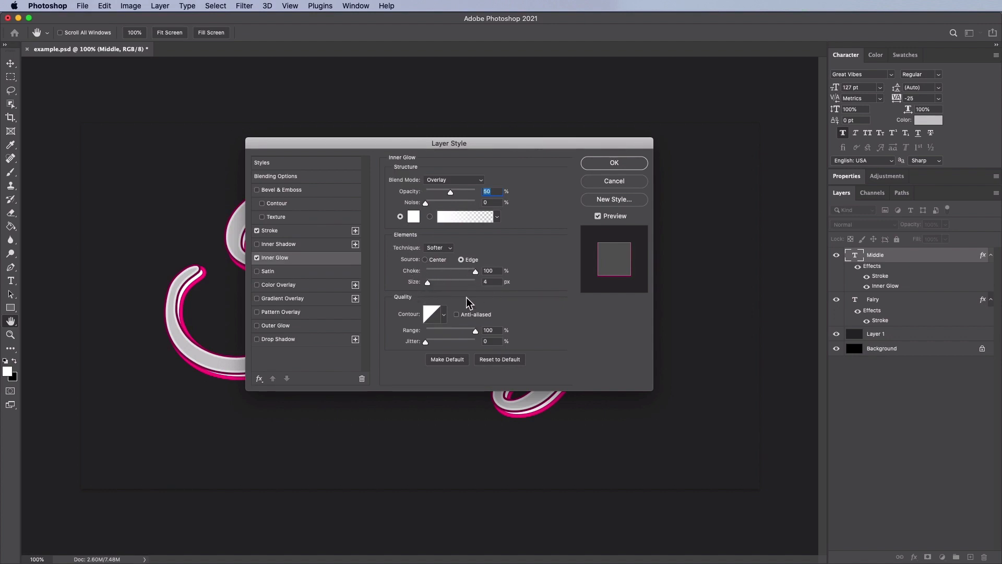
mouse_move(464, 322)
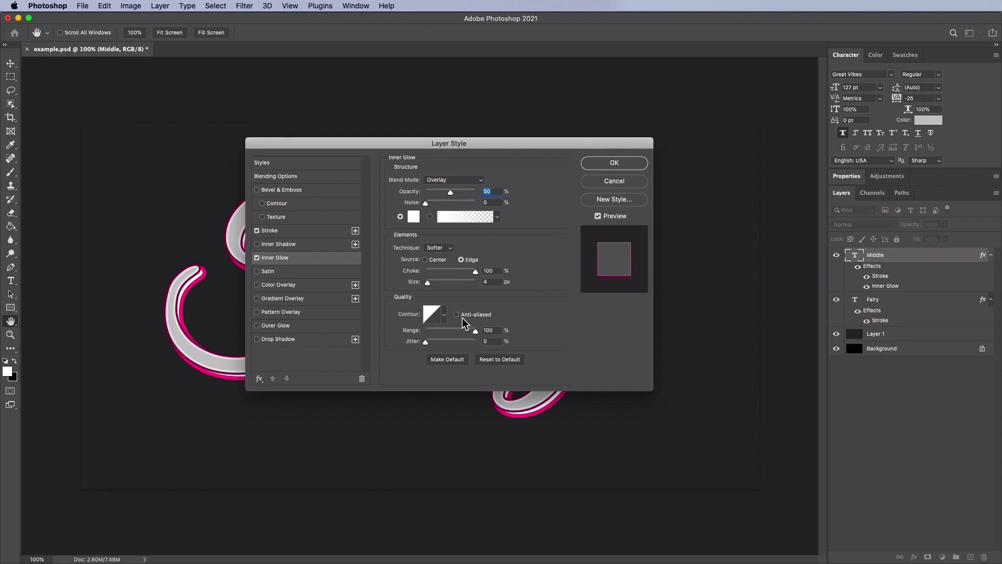
mouse_move(440, 337)
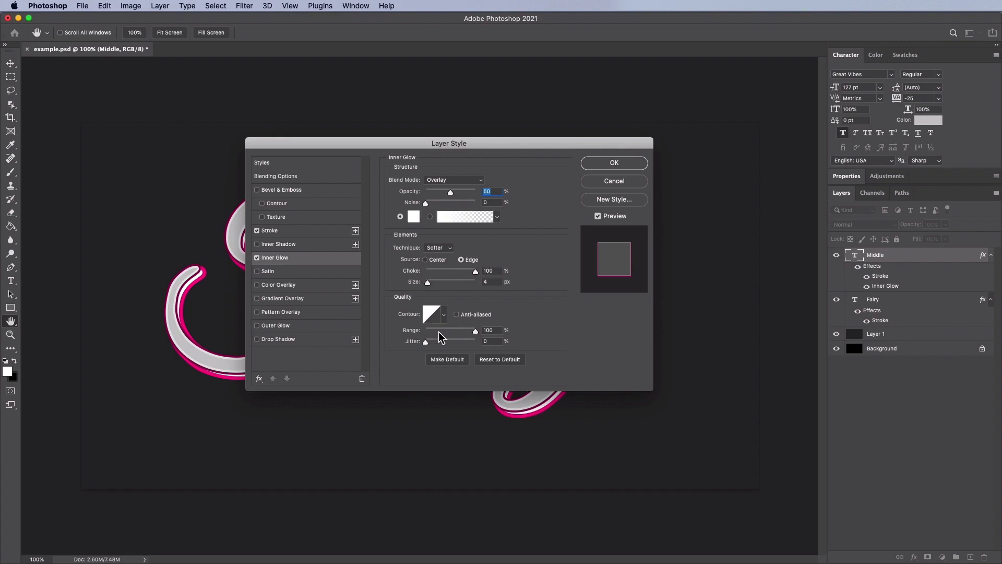
mouse_move(450, 350)
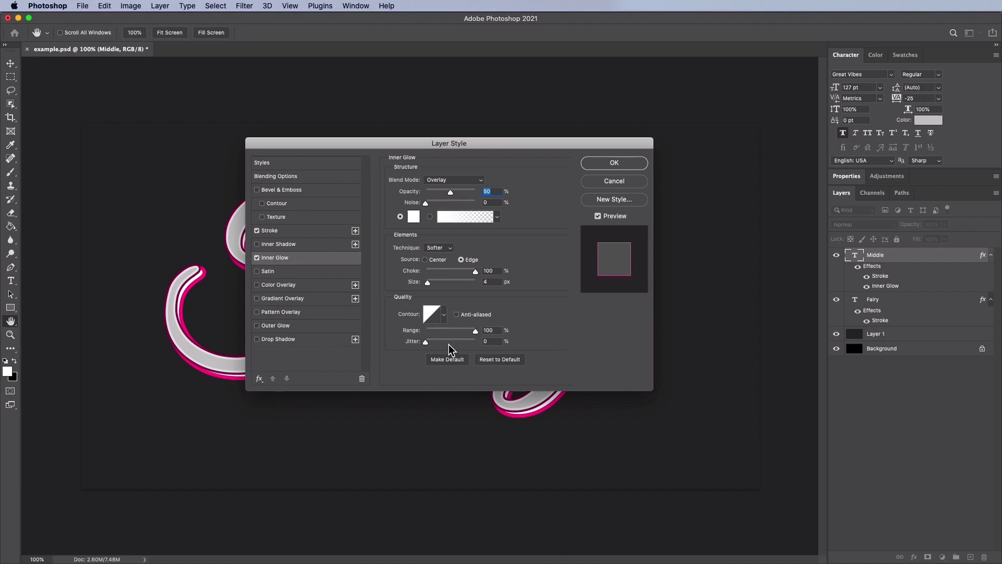
mouse_move(510, 351)
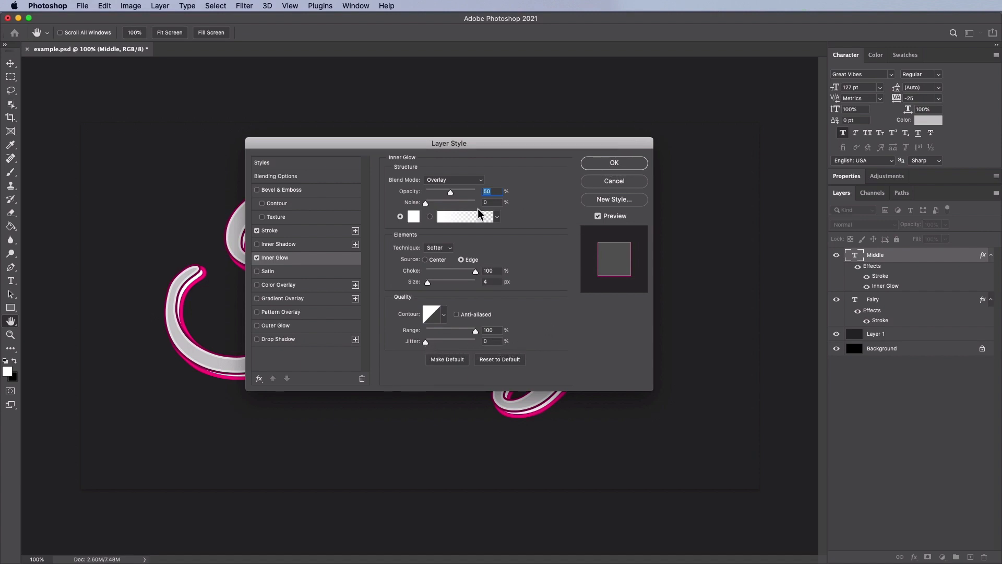
Enable a pink Linear Gradient Overlay on Middle, angle 90, scale 46%
click(256, 299)
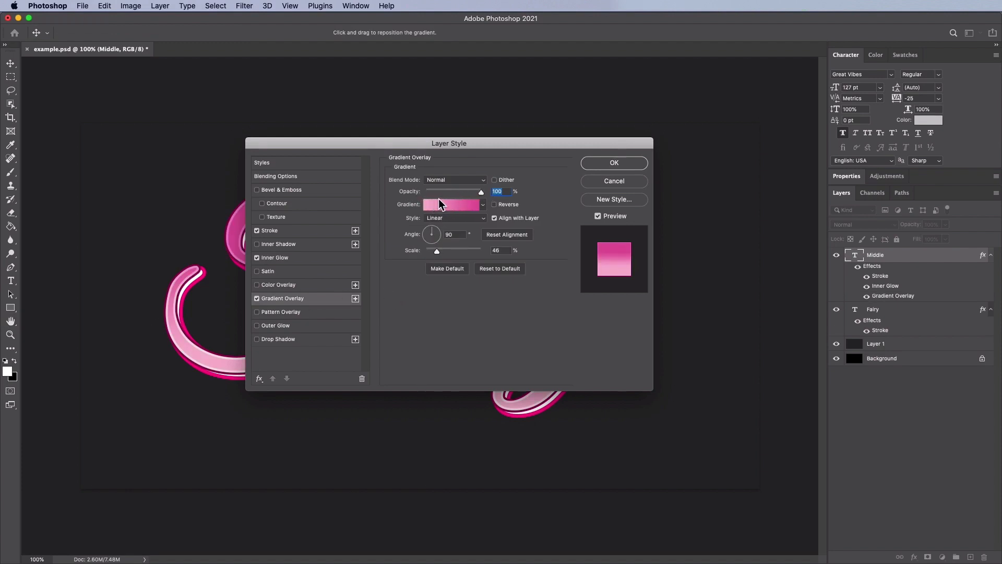
mouse_move(443, 211)
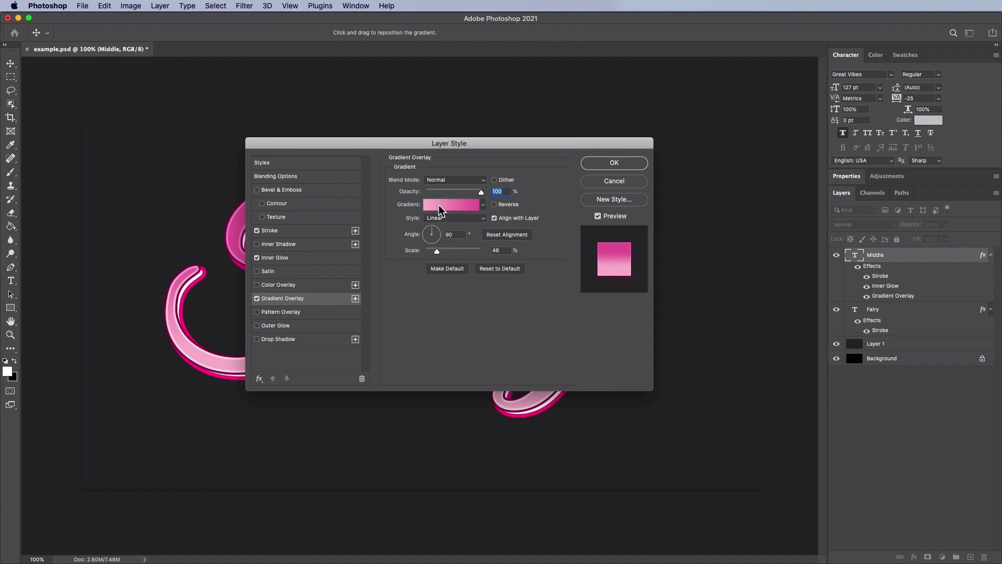
mouse_move(444, 211)
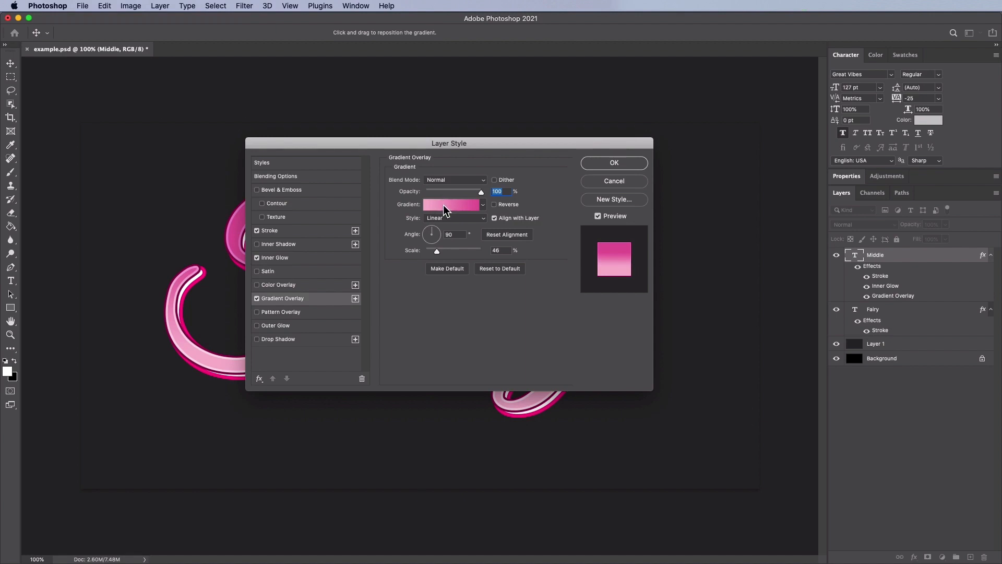
Set the gradient's light colour stop to soft pink f6b6ce
click(452, 205)
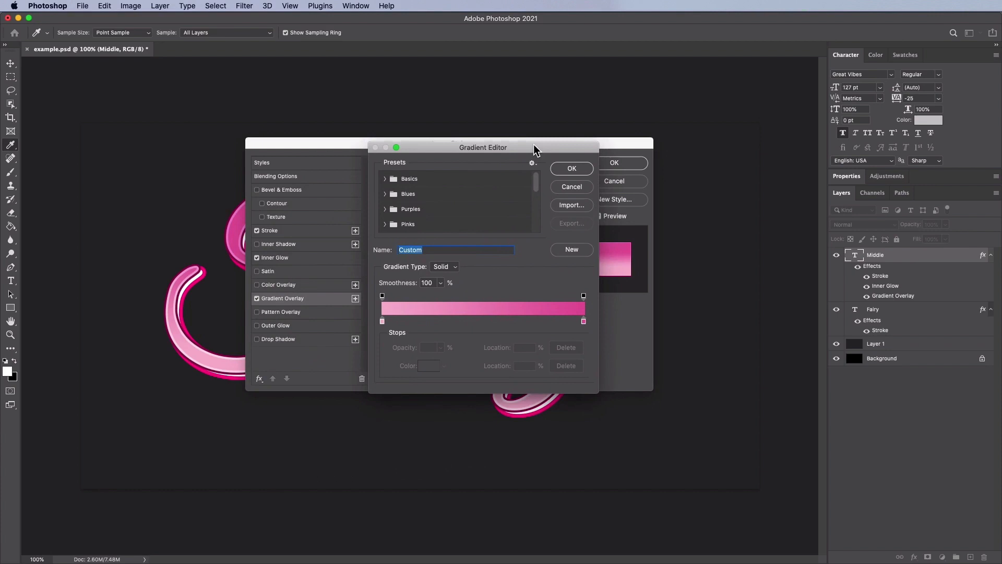
mouse_move(383, 327)
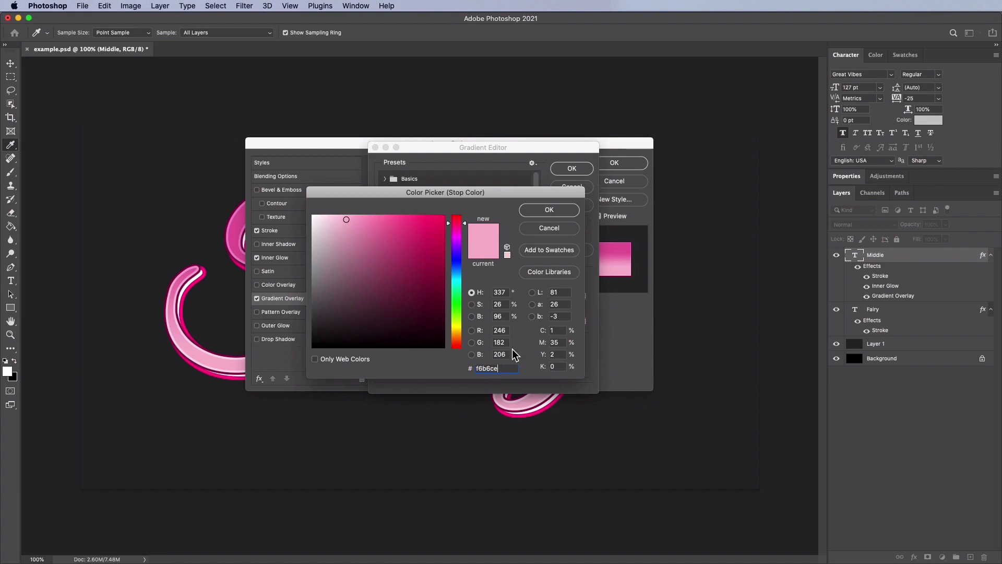
click(548, 210)
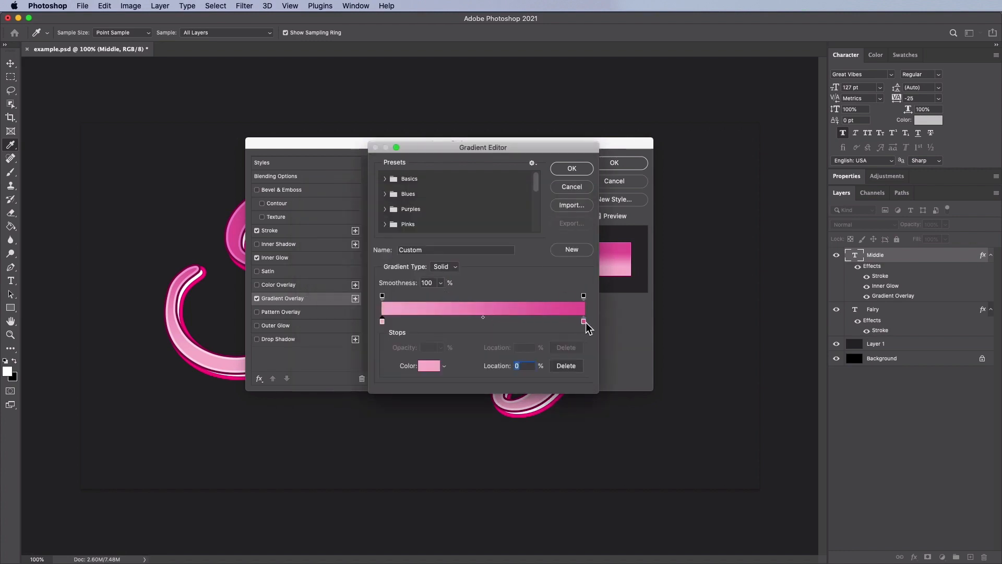
Accept the pink Linear gradient overlay at 90° and 46% scale, and enable Drop Shadow
click(428, 365)
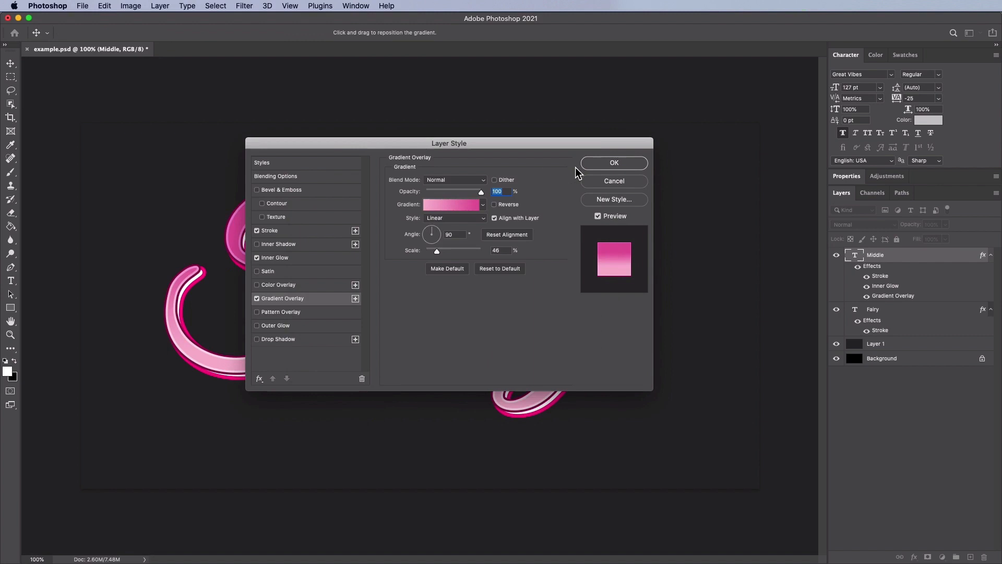
mouse_move(552, 195)
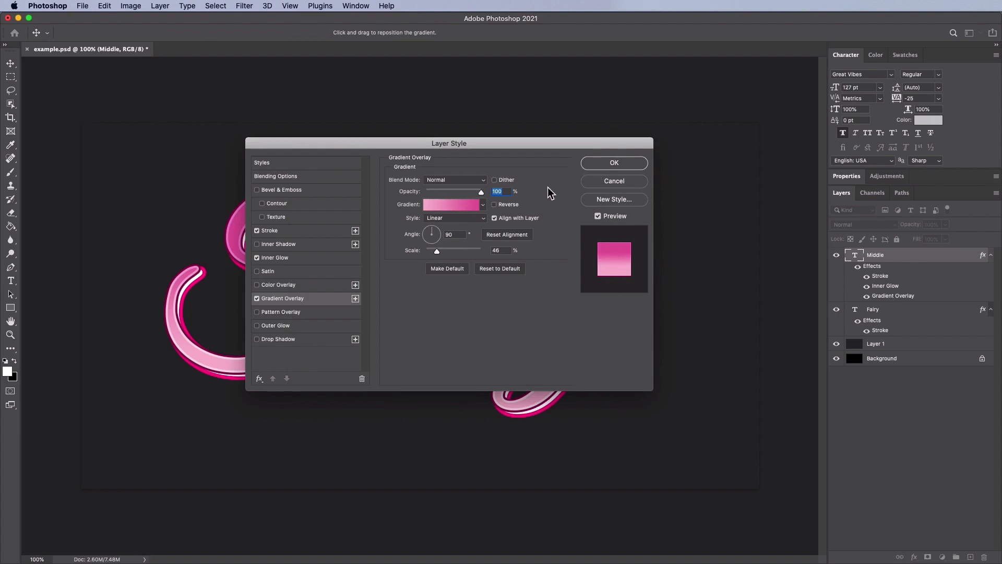
mouse_move(418, 243)
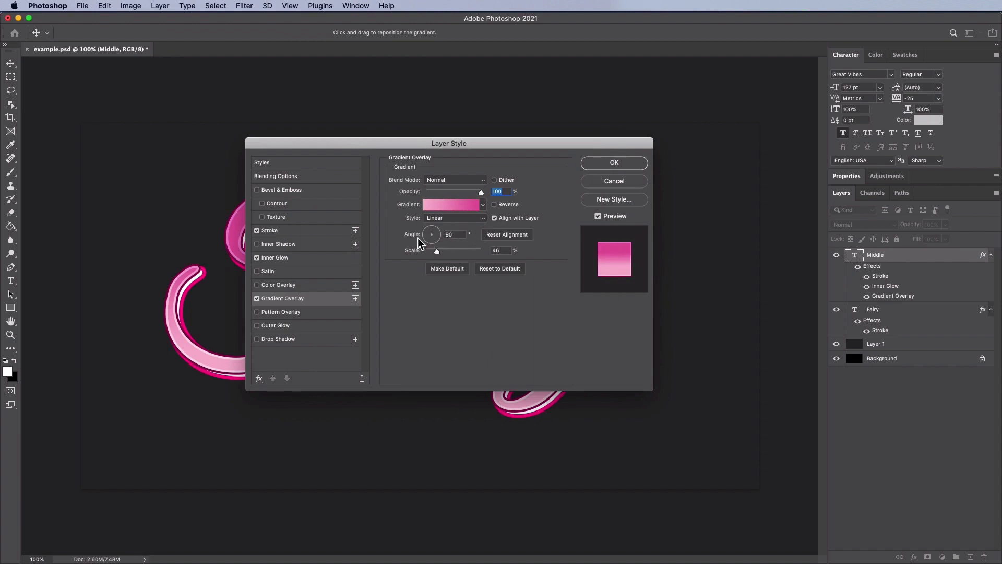
mouse_move(456, 262)
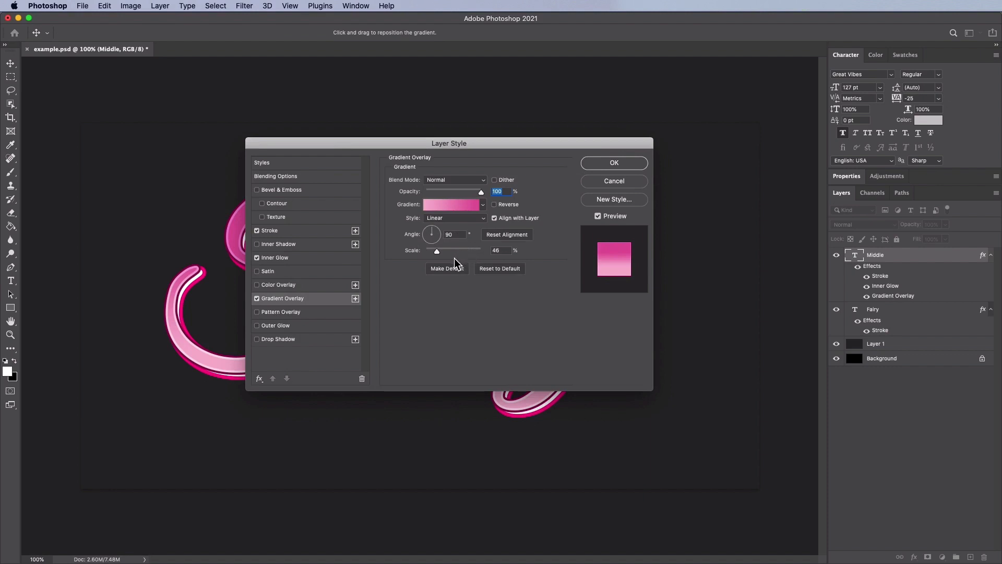
mouse_move(545, 254)
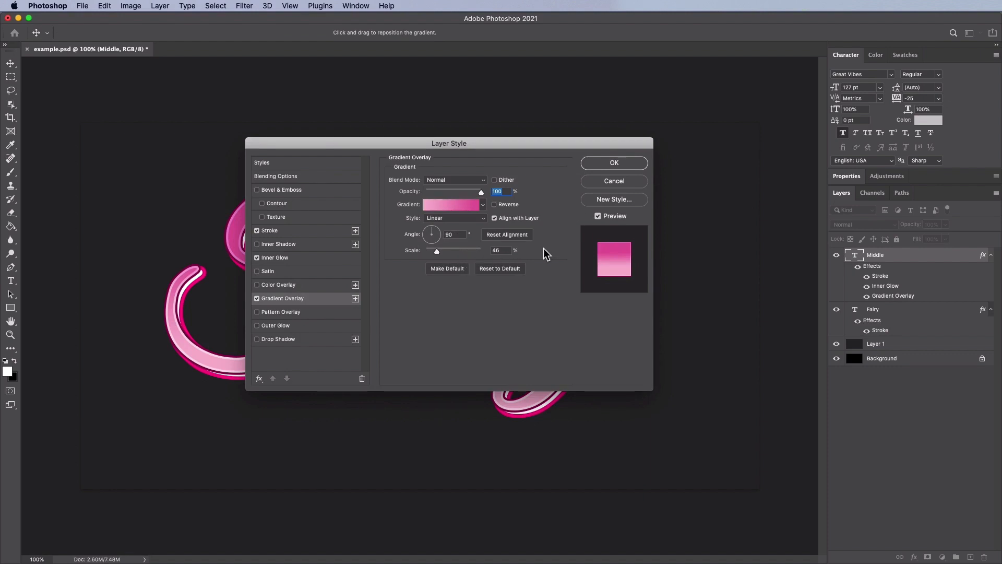
mouse_move(544, 262)
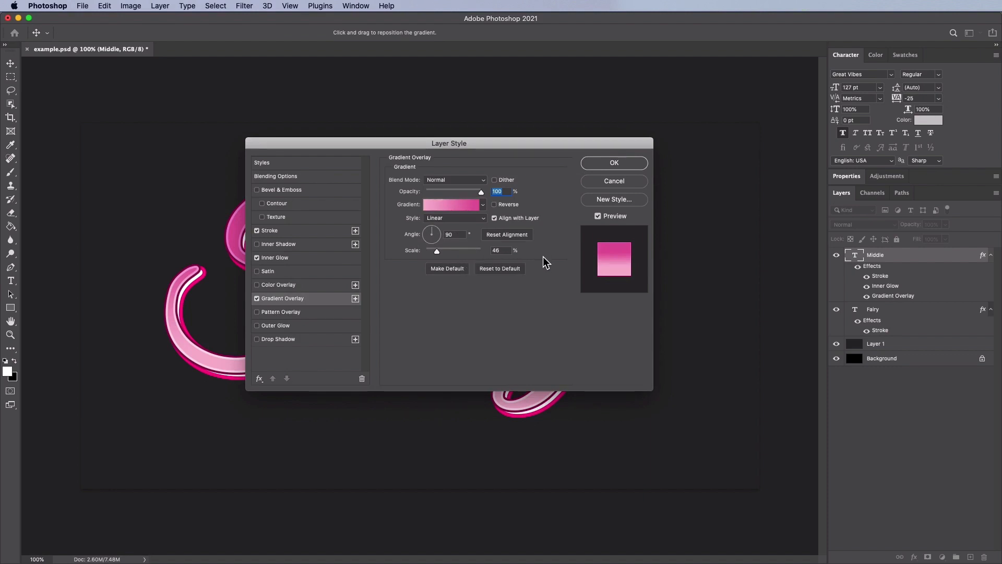
click(494, 218)
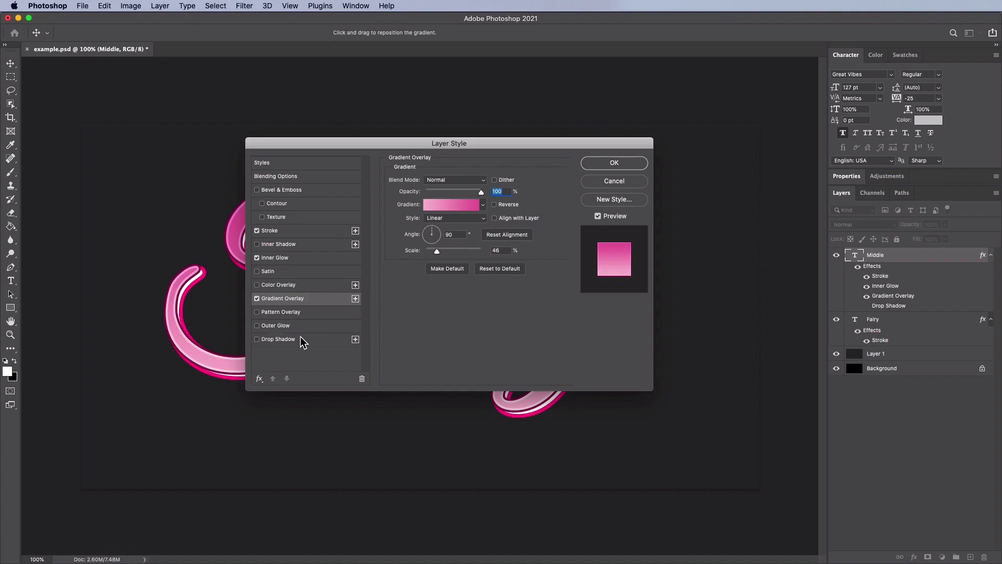
Make the drop shadow #840048, 100% opacity, 135°, 10 px distance, 100% spread, 0 px size
click(279, 339)
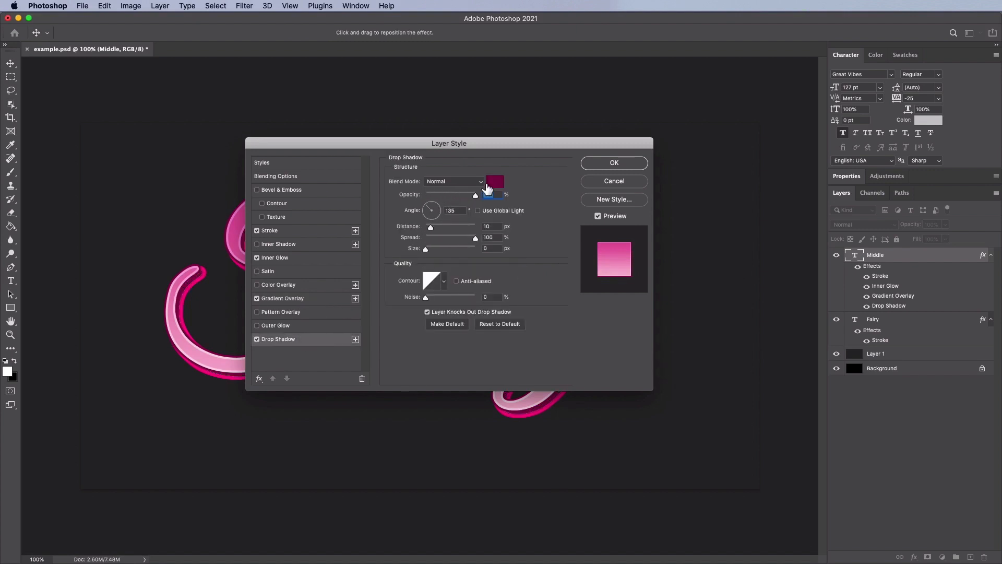
click(494, 181)
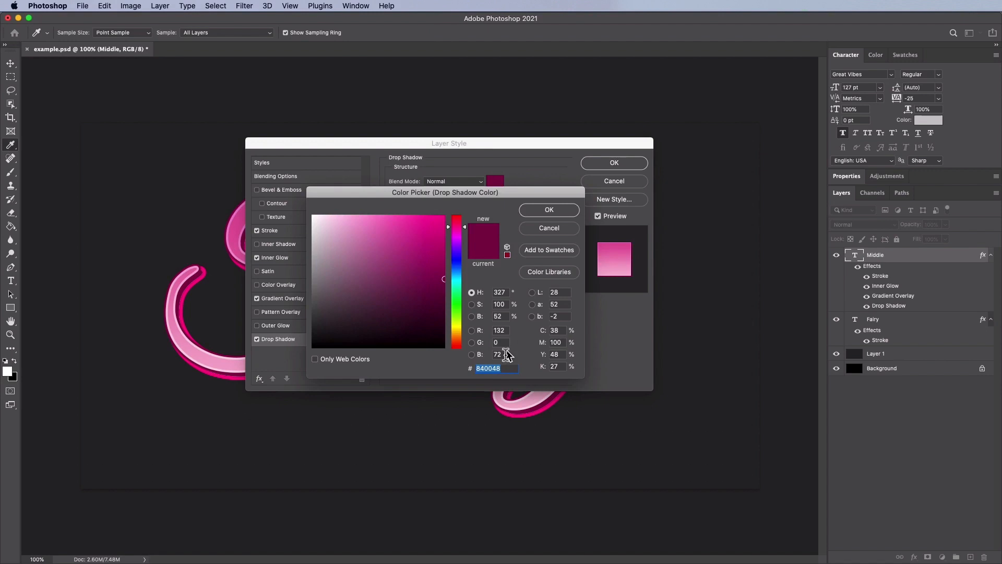
mouse_move(547, 227)
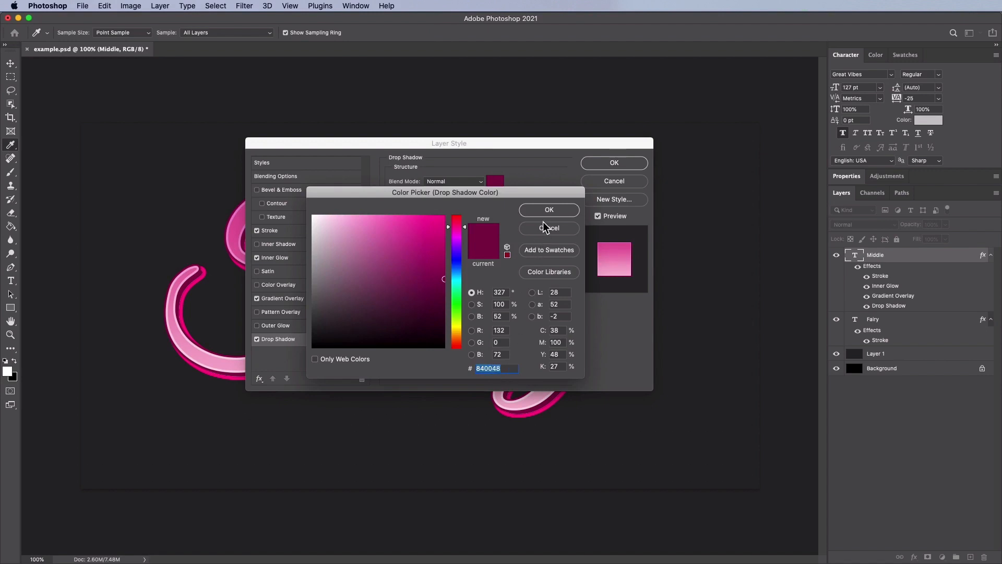
click(547, 210)
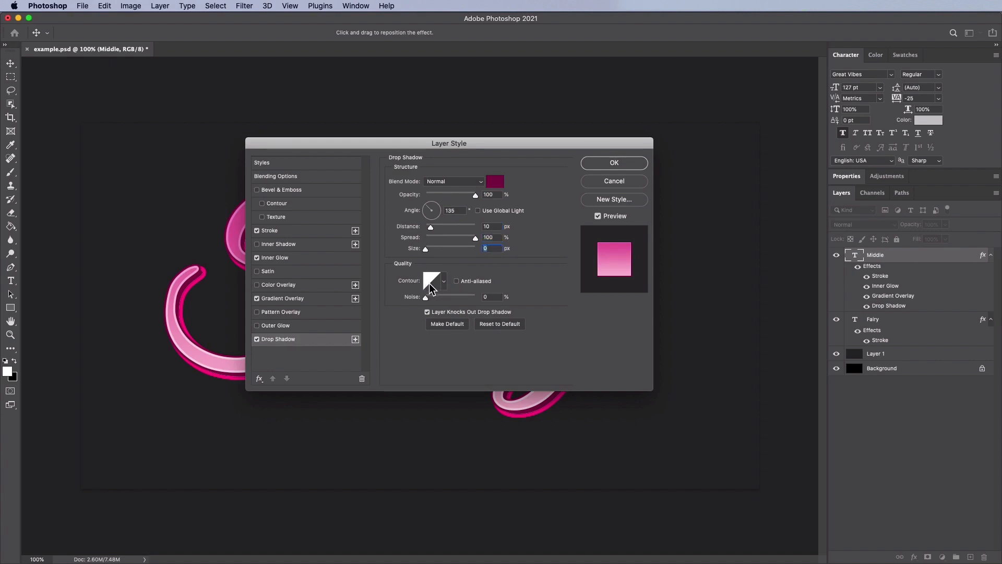
mouse_move(479, 288)
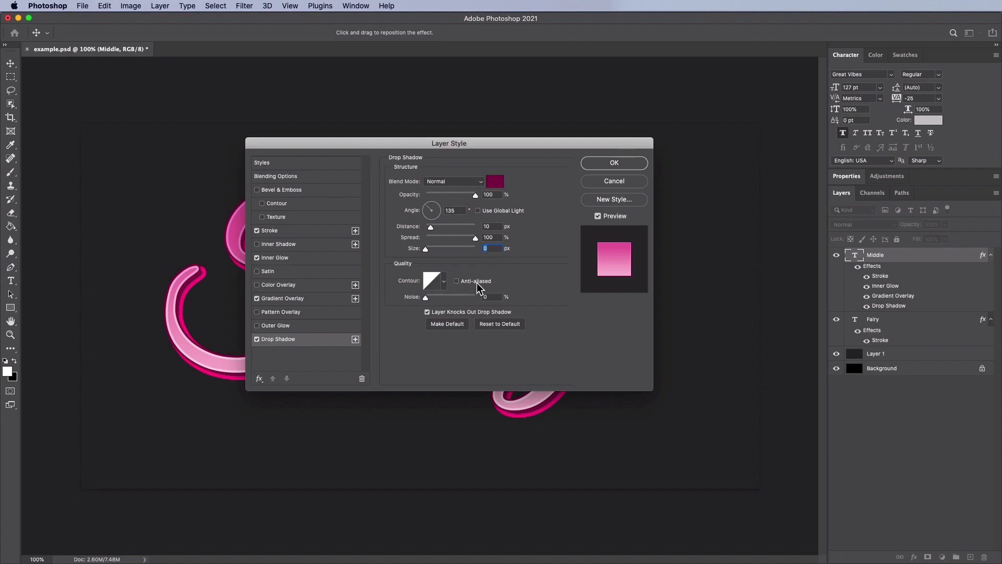
mouse_move(498, 310)
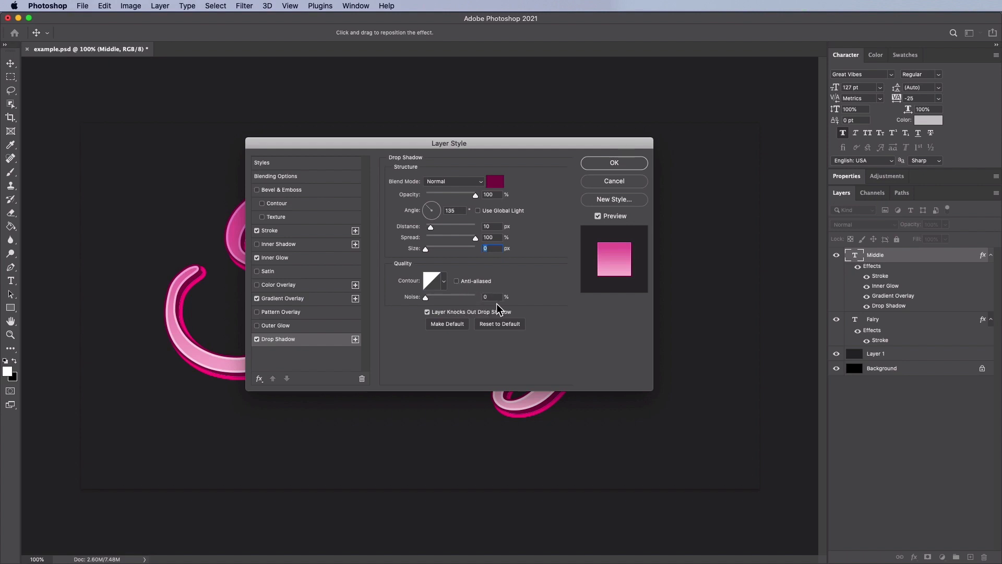
mouse_move(499, 318)
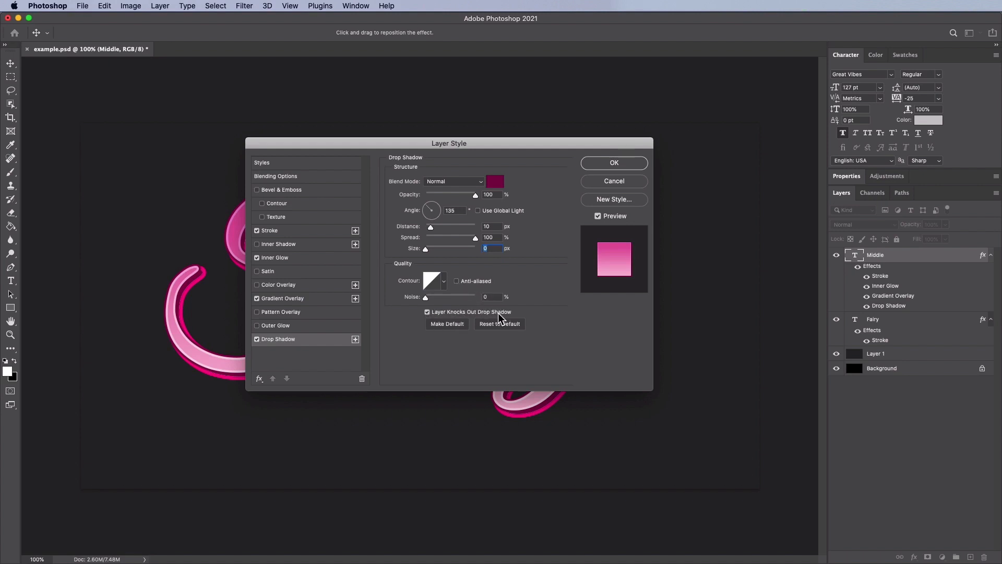
mouse_move(614, 162)
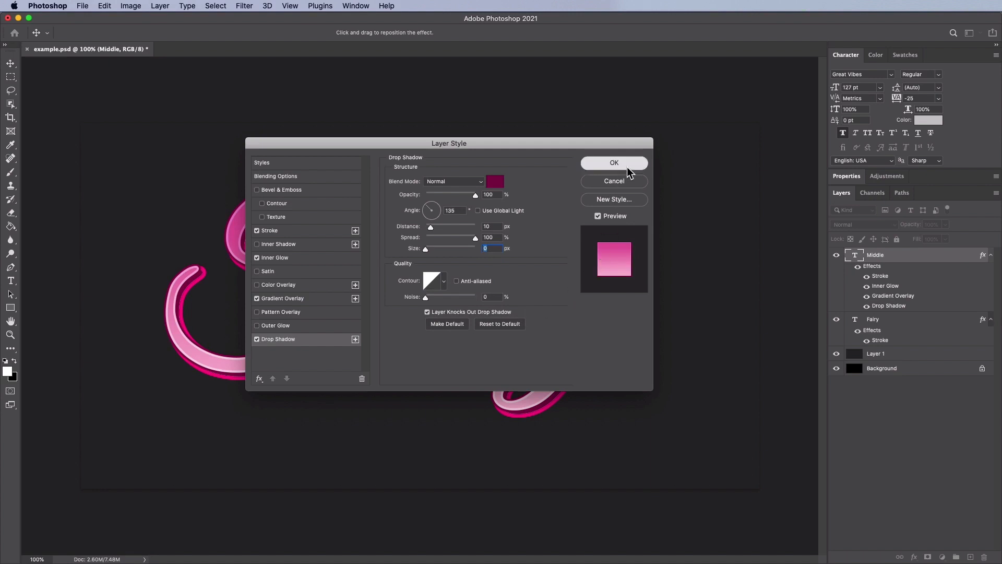
Duplicate the Middle text layer as 'Front' and open its blending options
click(160, 6)
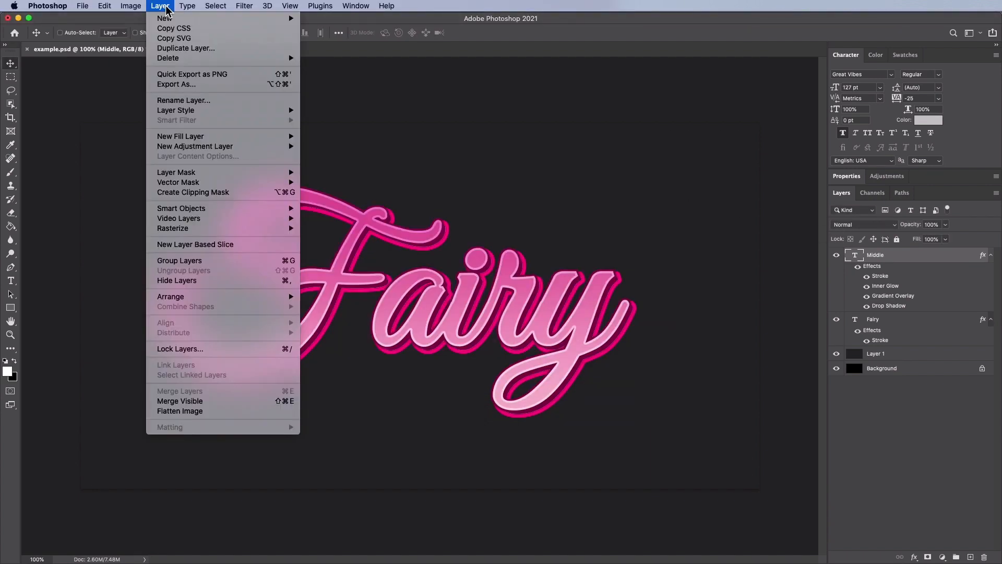
click(186, 48)
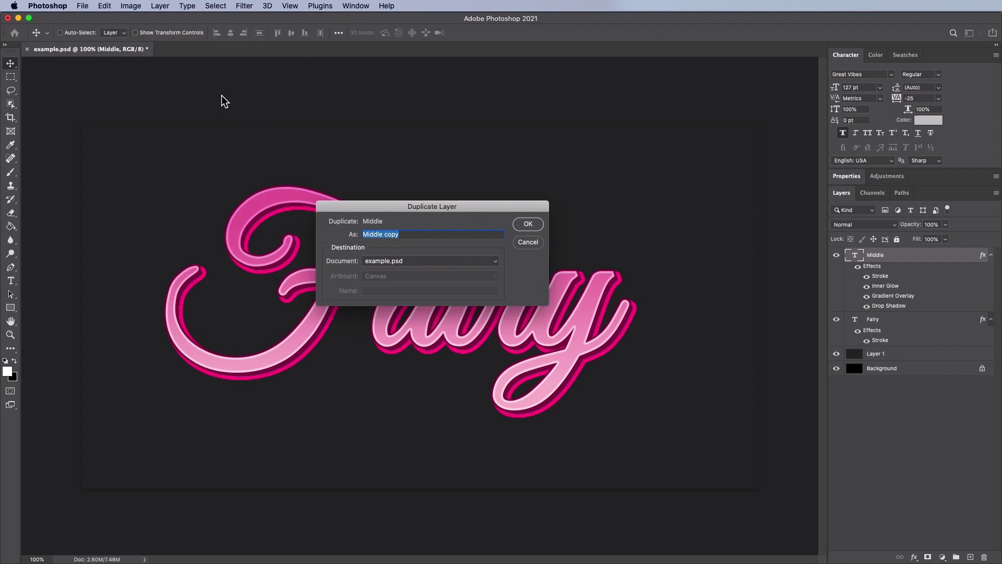
text(Fro)
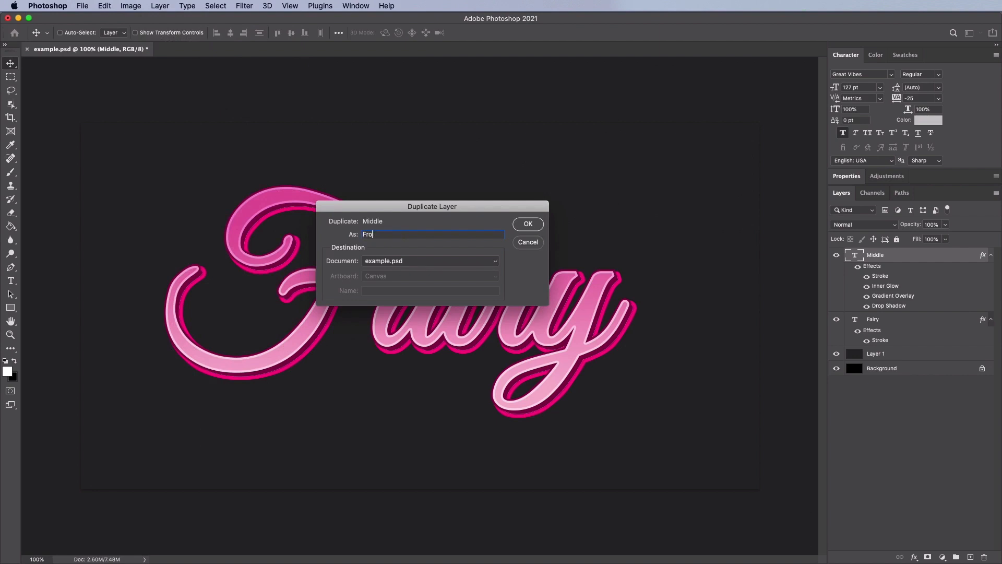
click(527, 224)
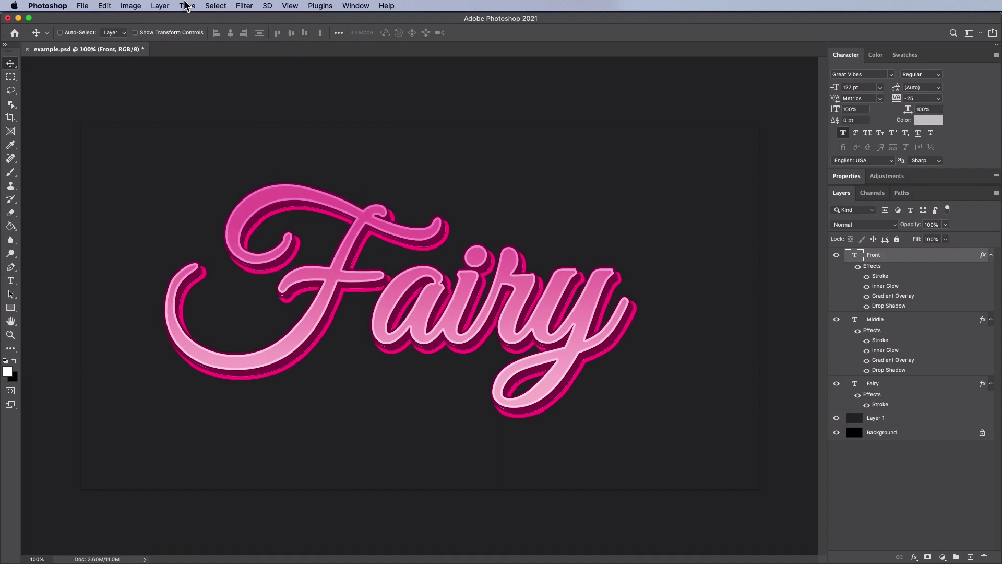
click(160, 6)
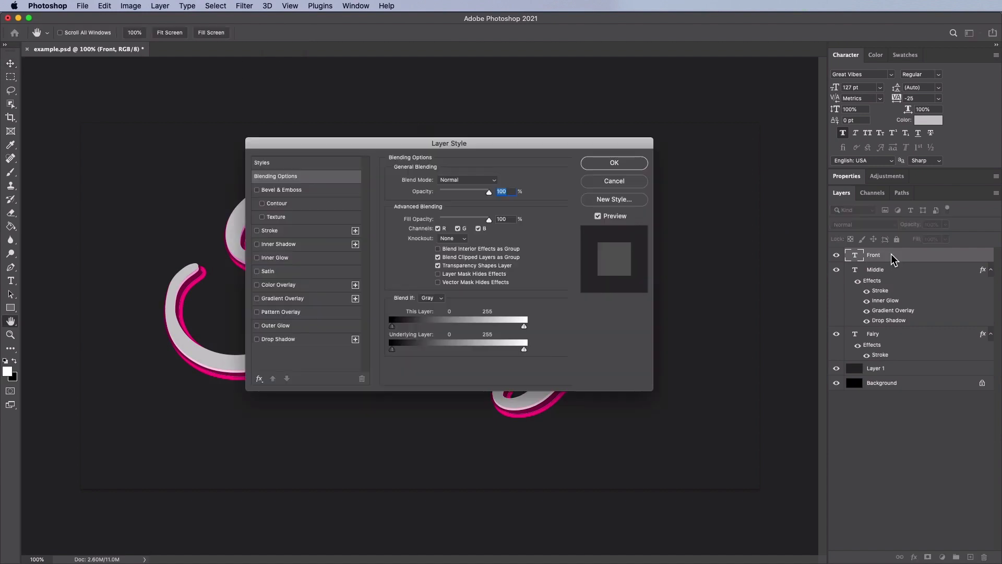
Set Front's opacity to 0% and add a 7 px black inside stroke
triple_click(502, 191)
text(0)
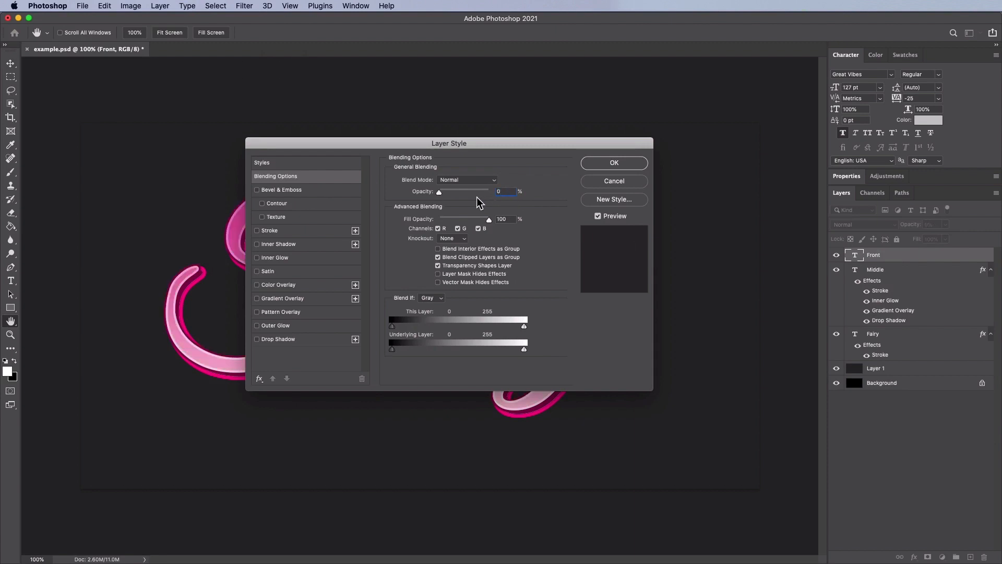
click(268, 230)
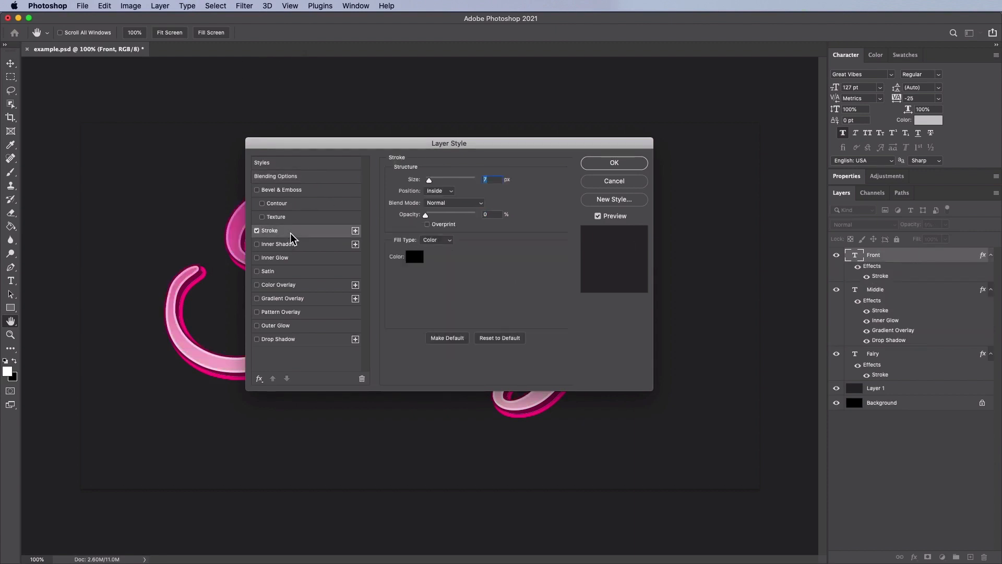
mouse_move(432, 193)
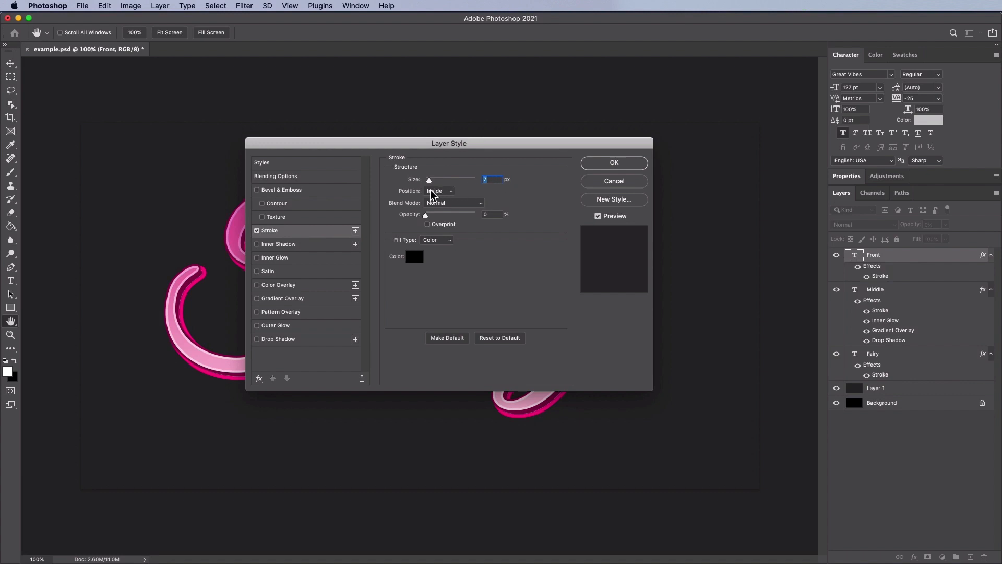
mouse_move(427, 211)
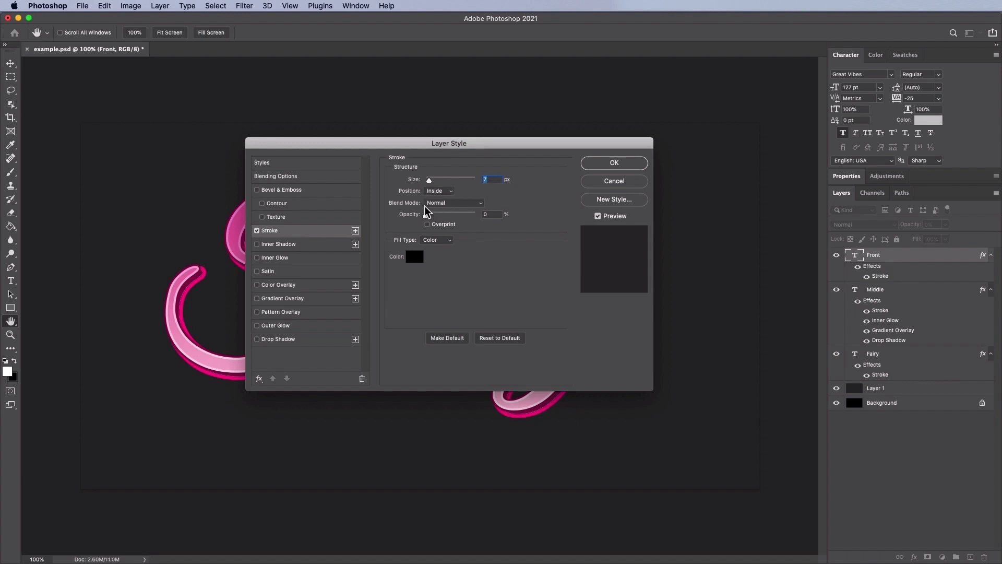
mouse_move(488, 225)
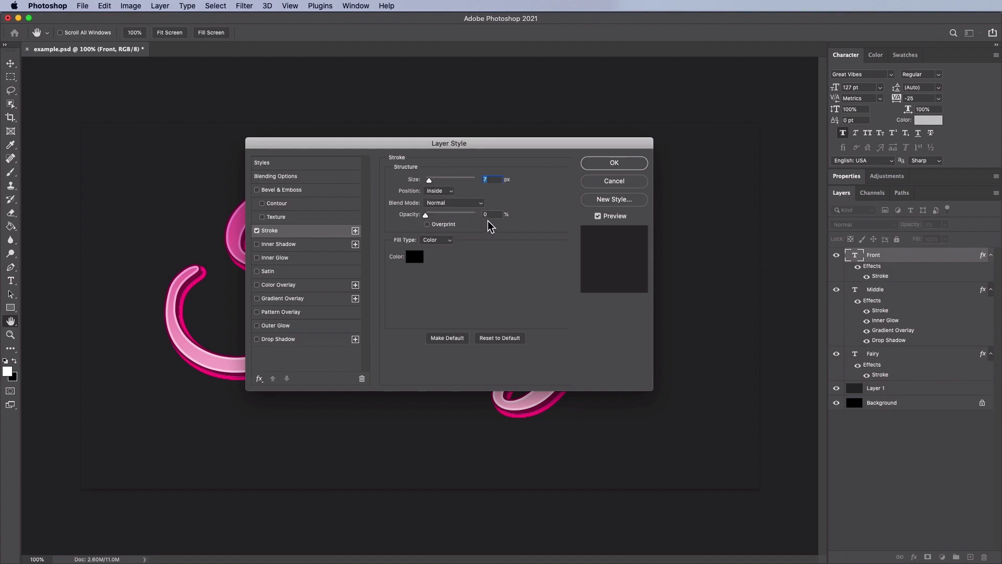
mouse_move(420, 262)
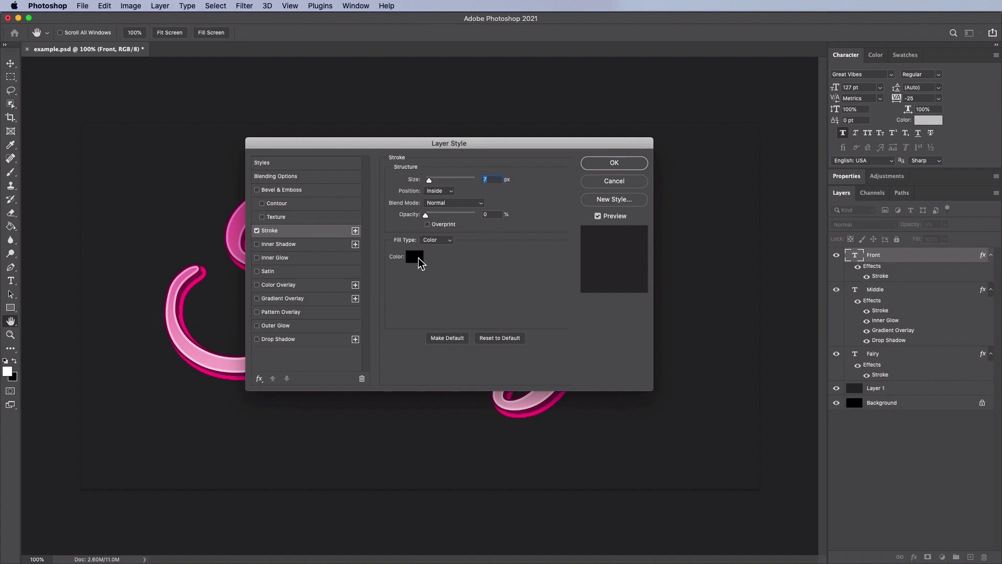
click(414, 256)
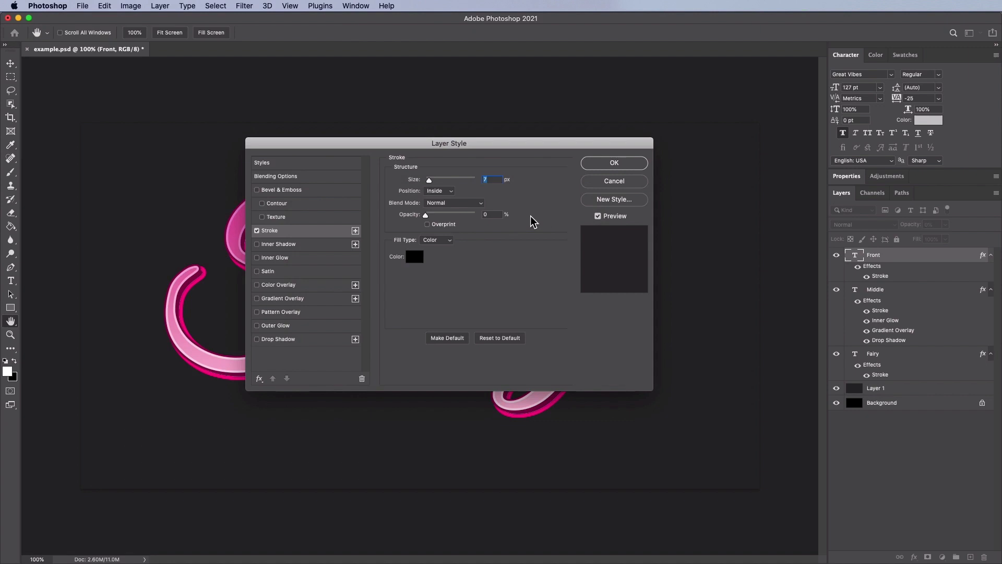
Apply a white 40% Color Overlay to Front, then merge the Front, Middle and Fairy layers
click(279, 285)
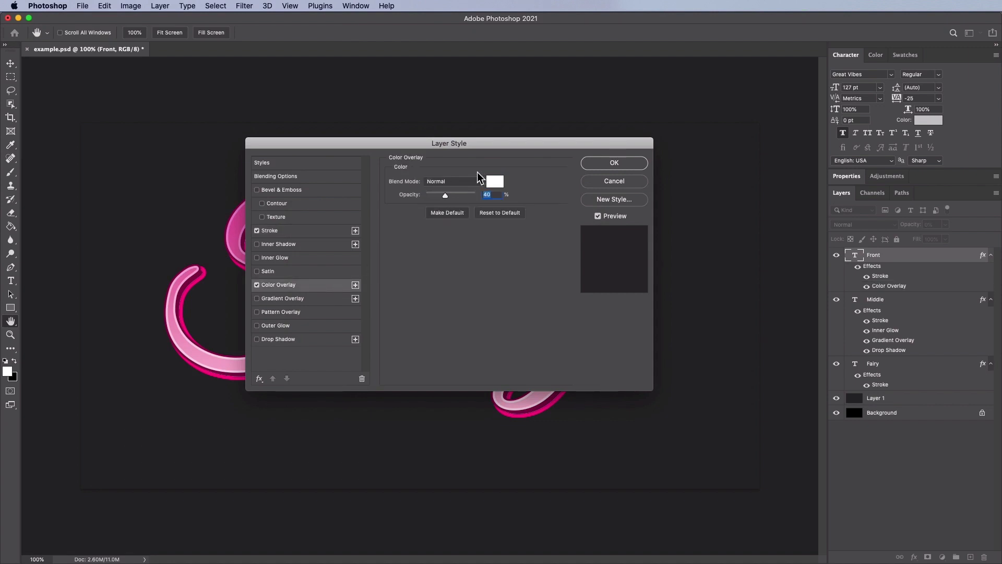
mouse_move(439, 205)
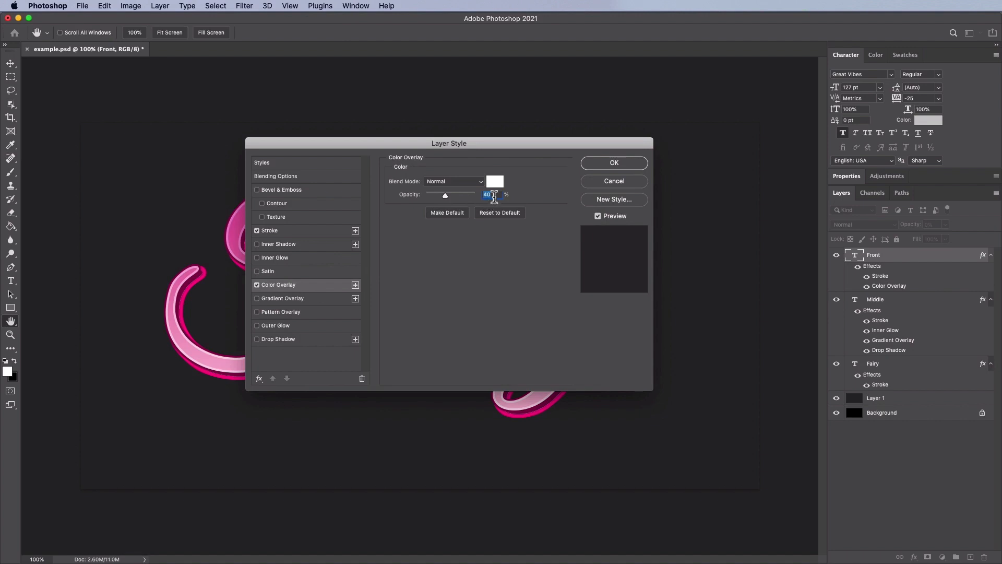
click(495, 182)
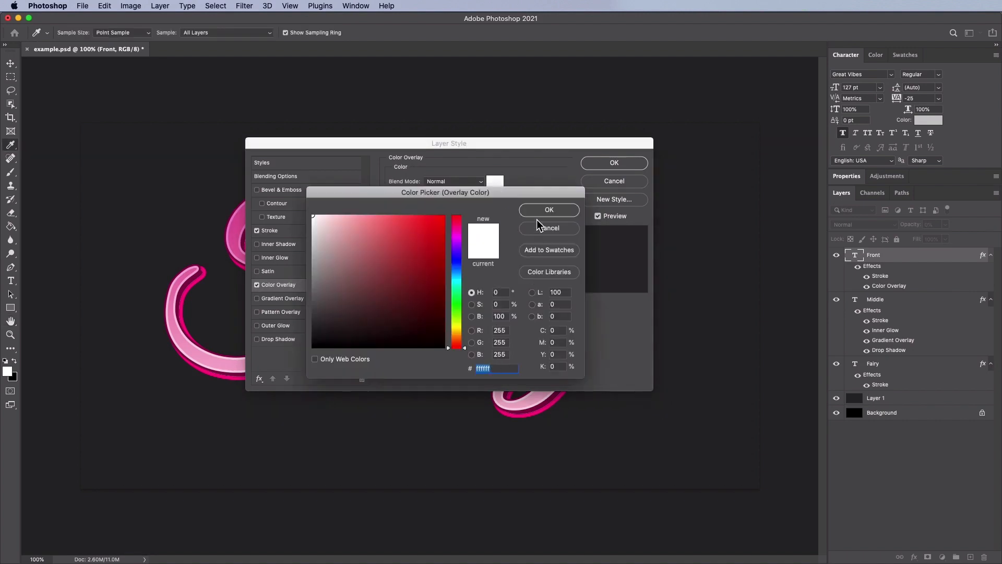
click(547, 210)
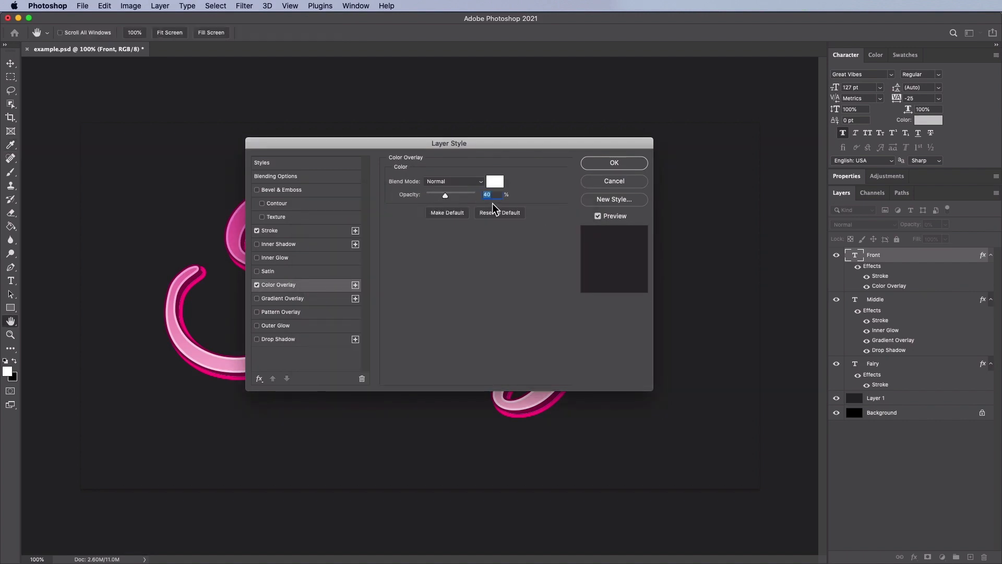
mouse_move(613, 162)
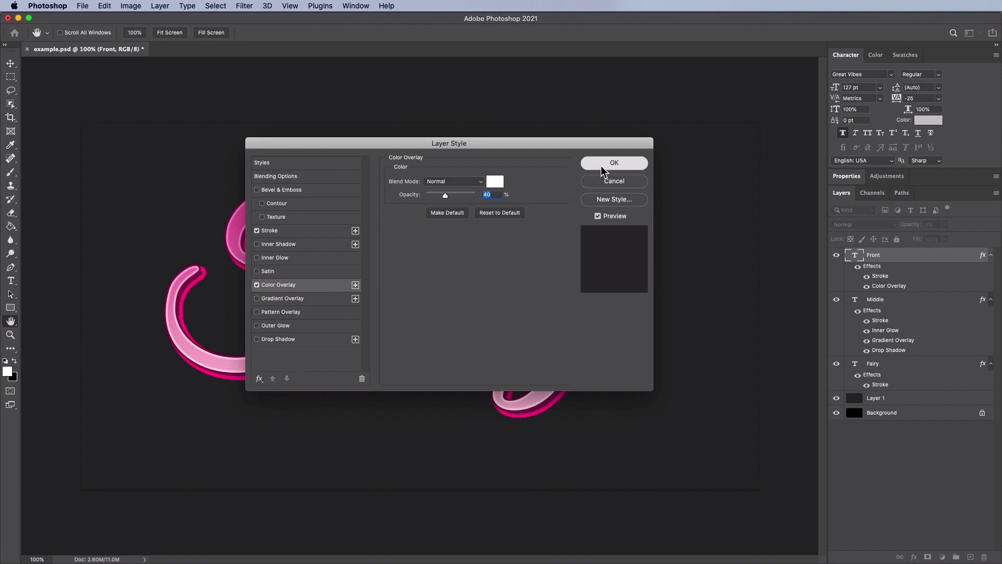
click(612, 162)
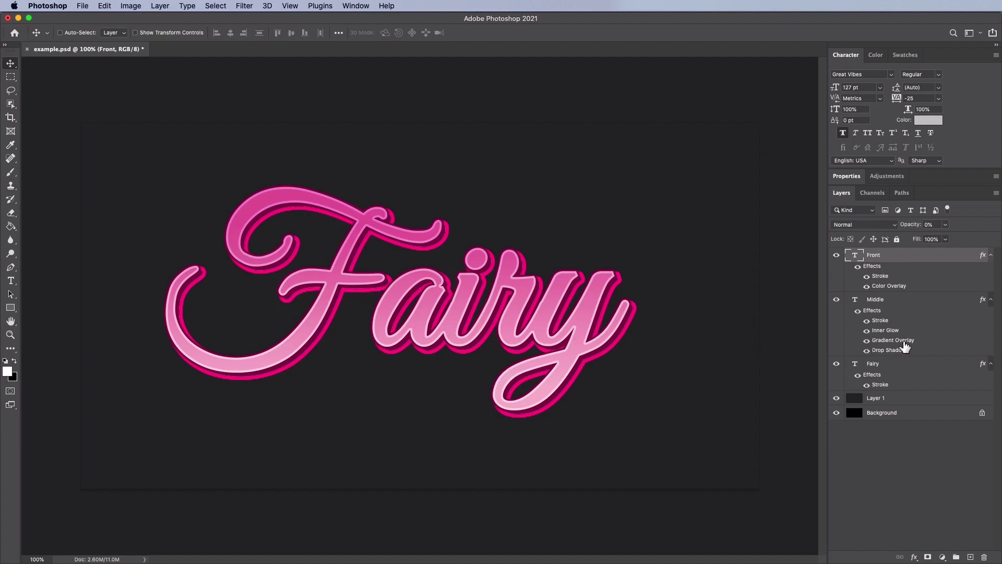
click(550, 170)
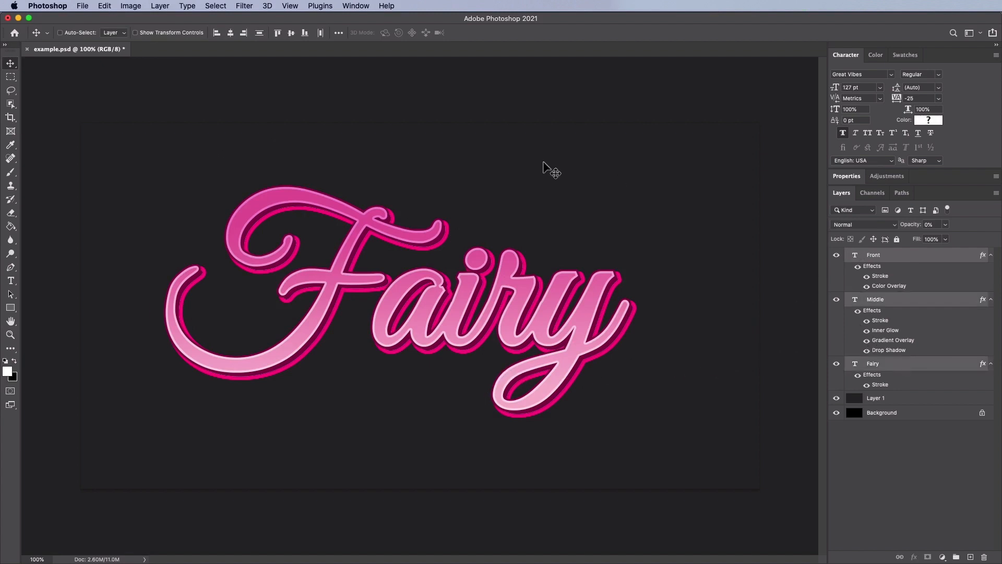
click(159, 6)
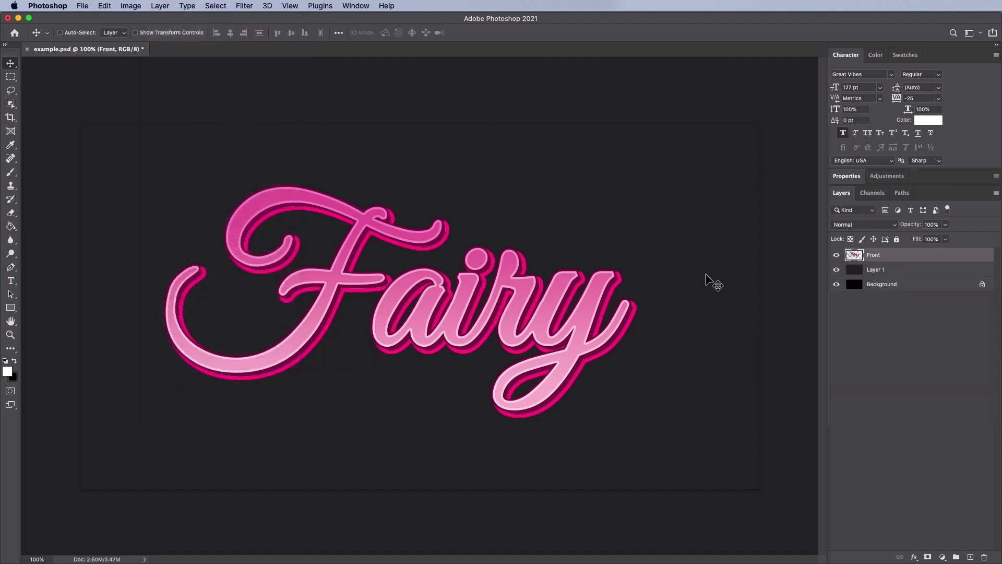
Add a 10 px black outside stroke at 100% opacity to the merged Front layer
double_click(895, 254)
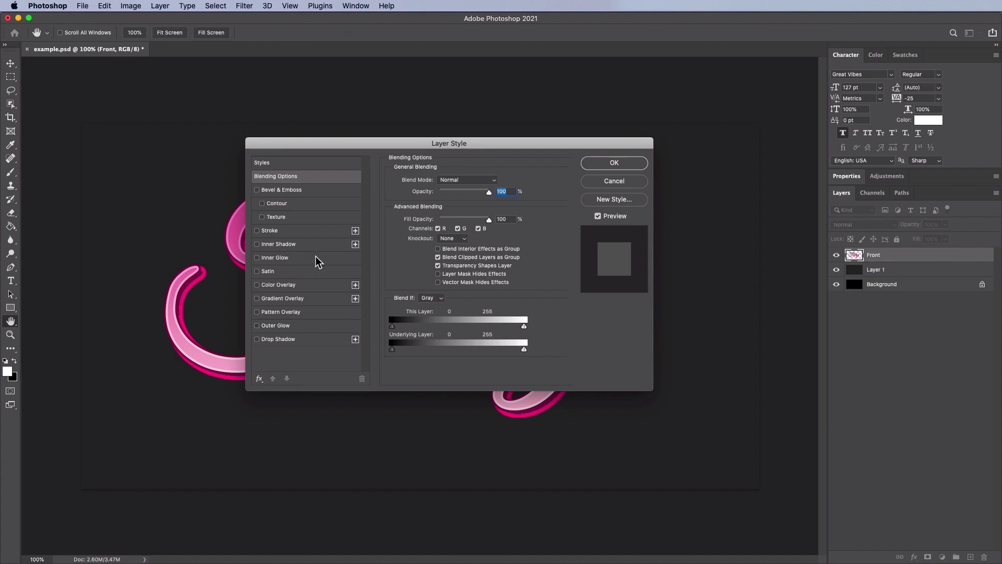
click(257, 231)
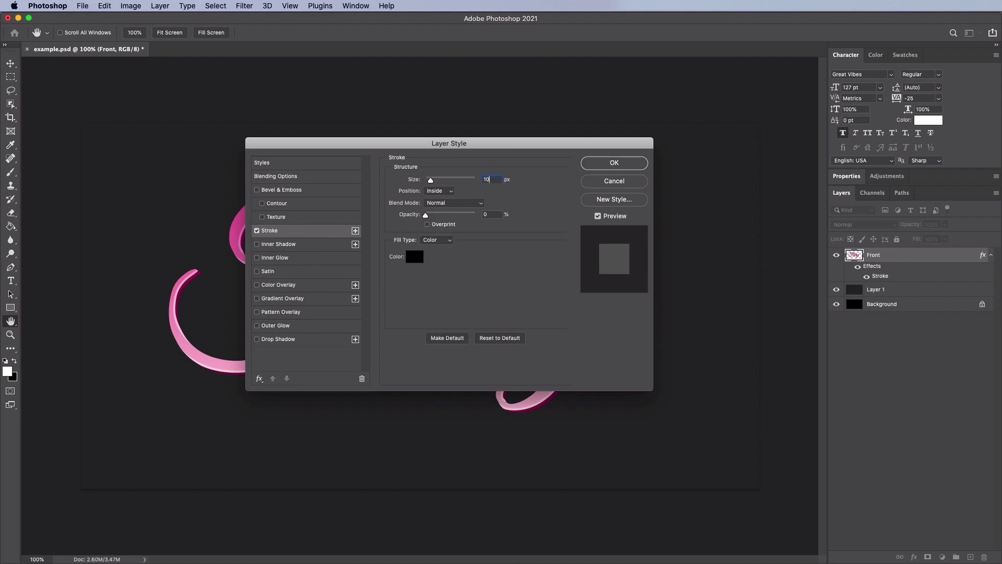
click(439, 190)
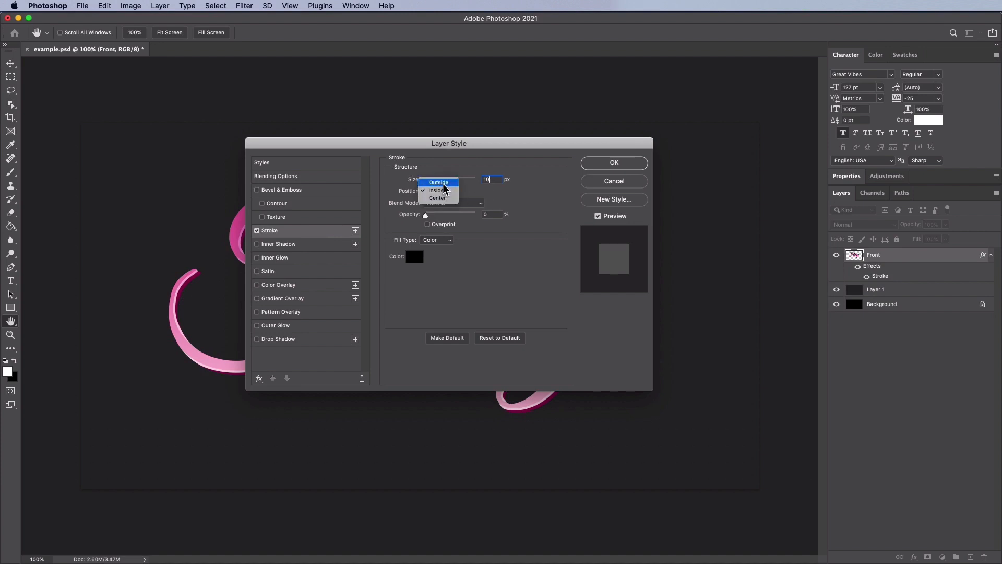
click(438, 182)
text(100)
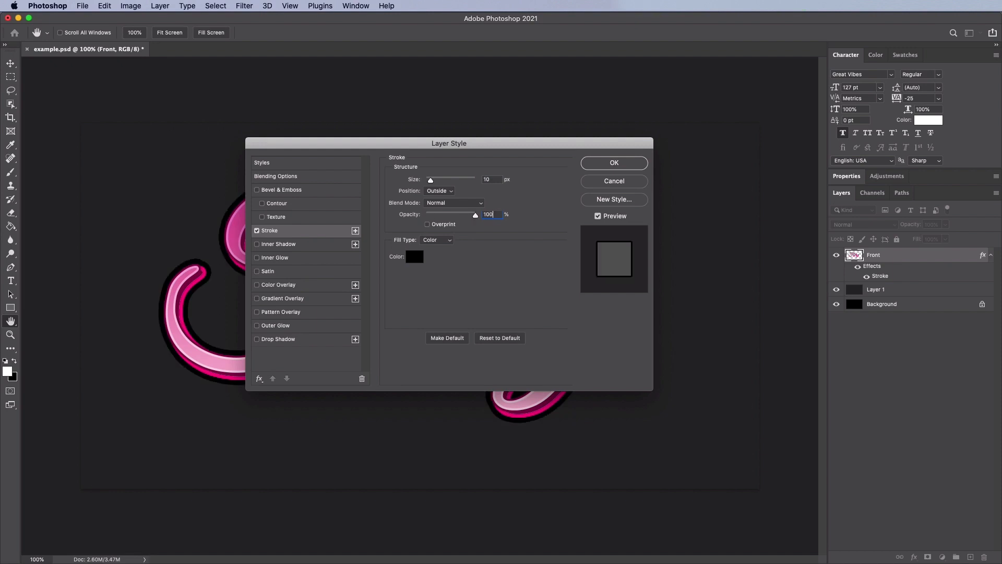
click(414, 257)
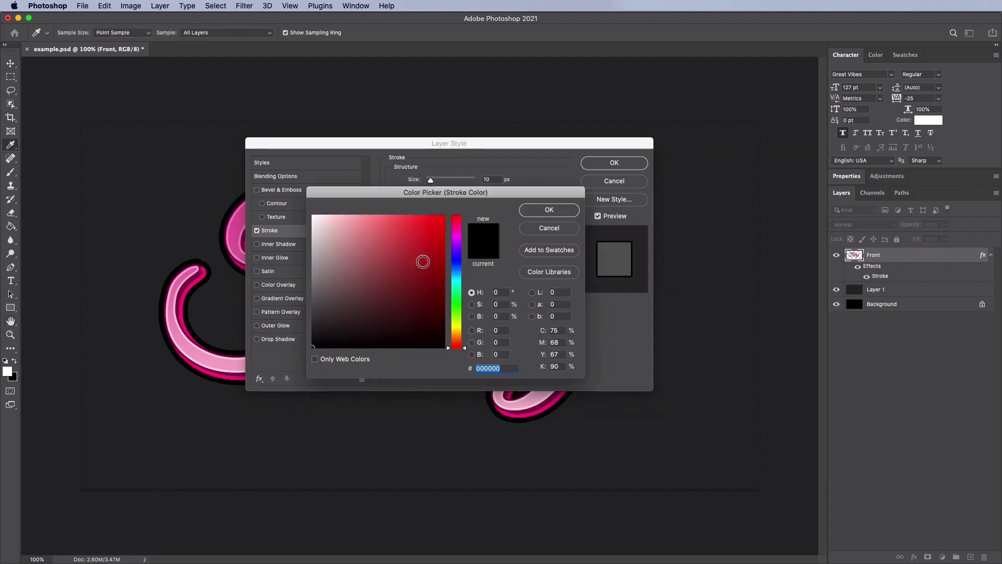
click(548, 210)
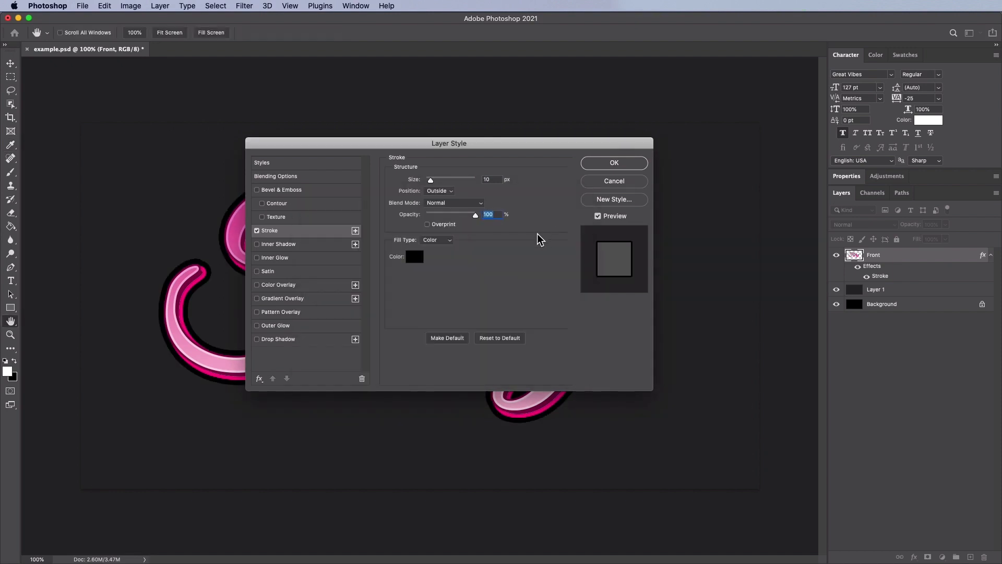
mouse_move(294, 328)
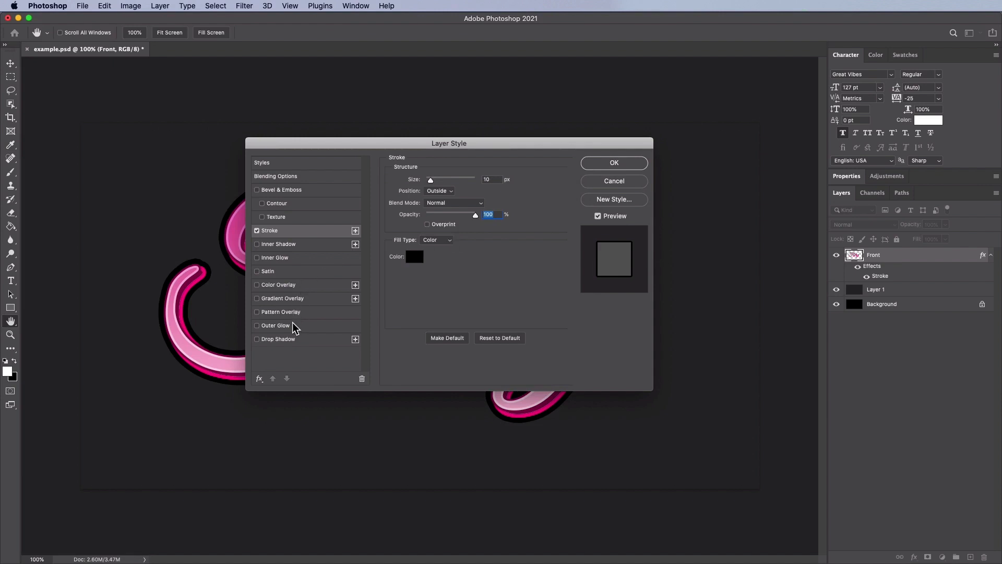
Add a white Normal outer glow with 100% spread and 14 px size, then apply
click(256, 325)
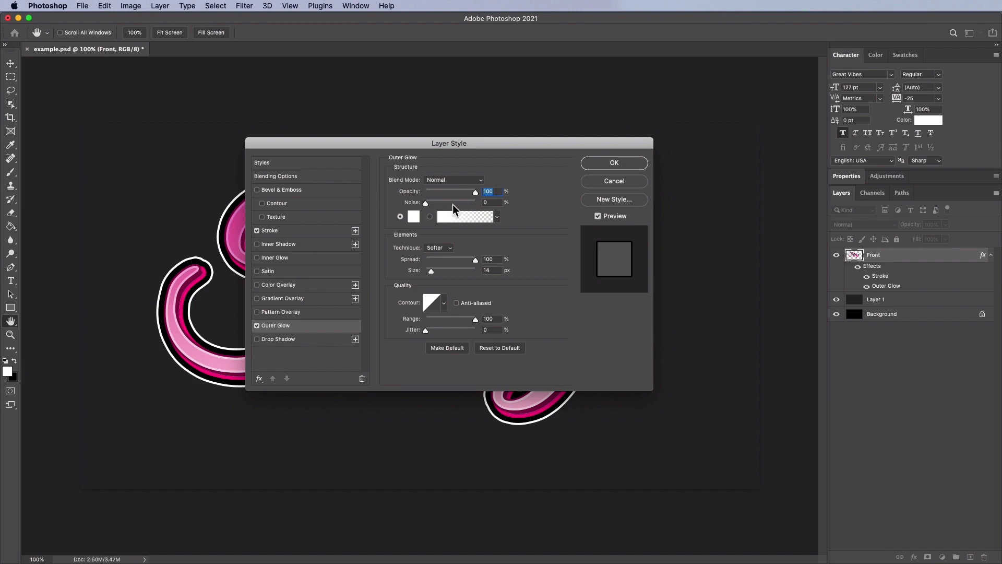
mouse_move(413, 221)
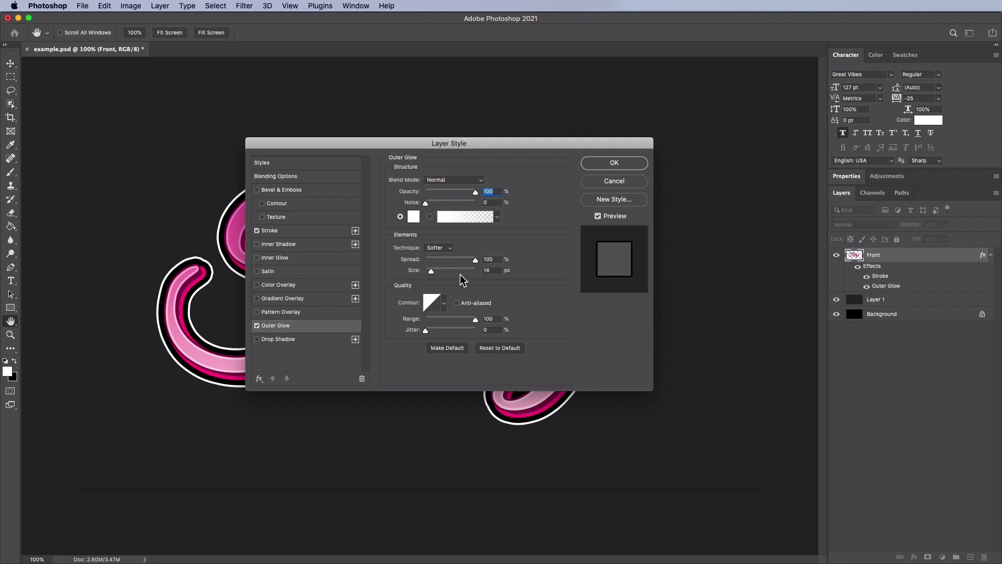
mouse_move(474, 276)
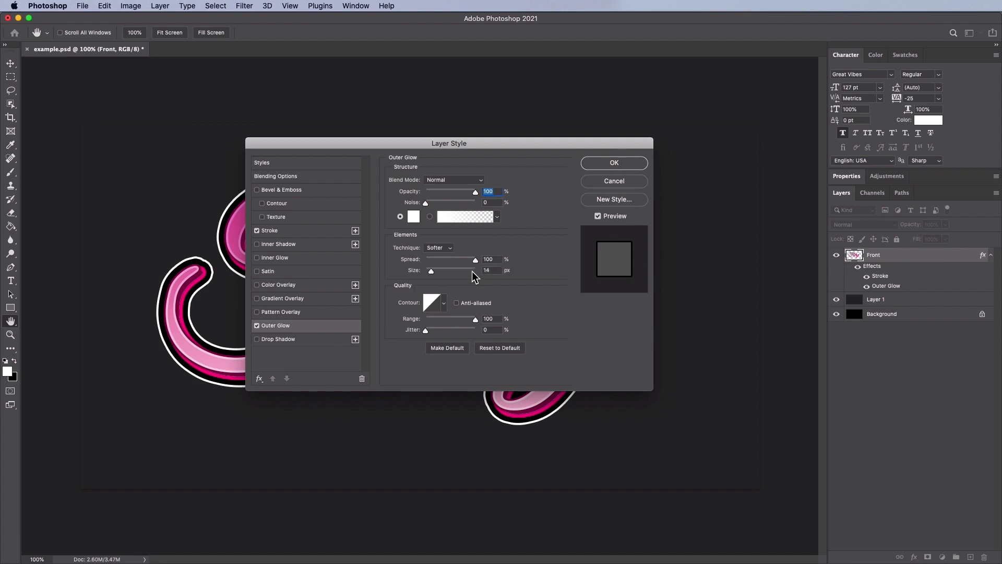
mouse_move(437, 276)
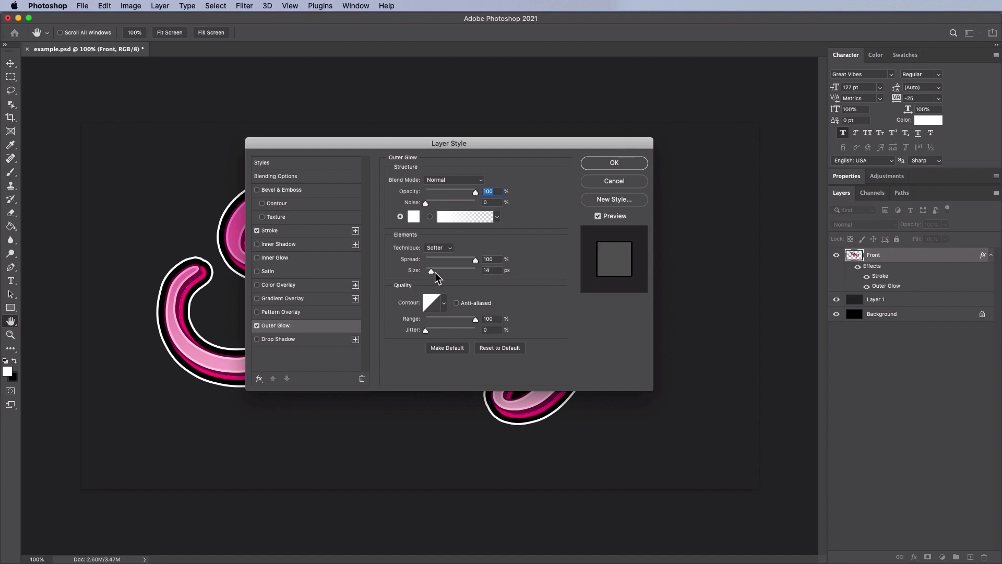
mouse_move(478, 327)
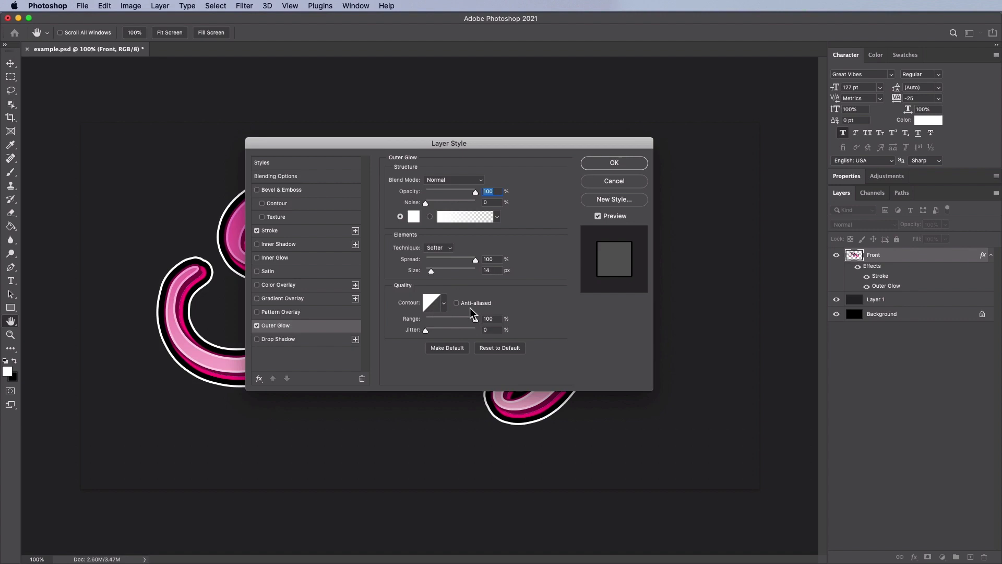
mouse_move(512, 337)
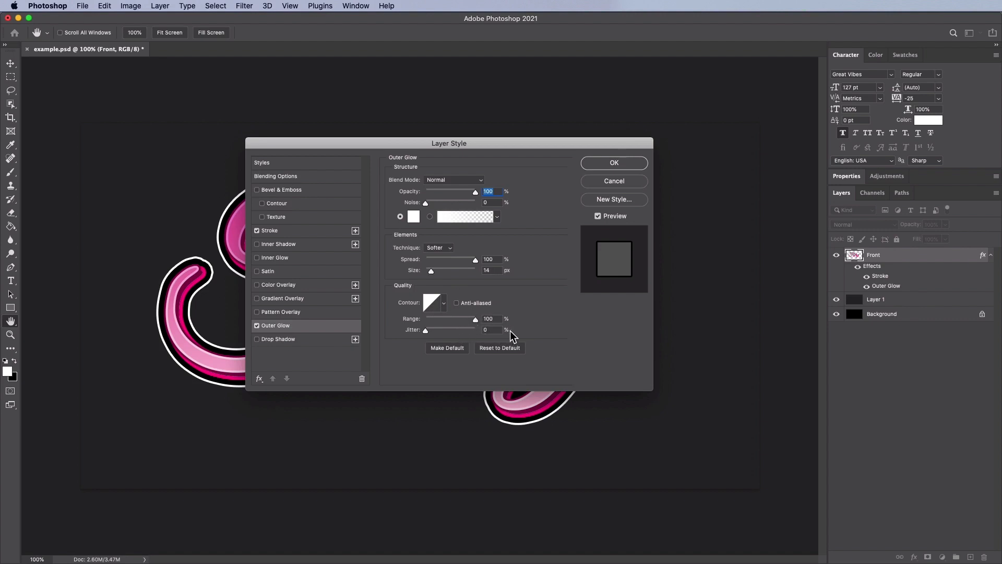
mouse_move(398, 318)
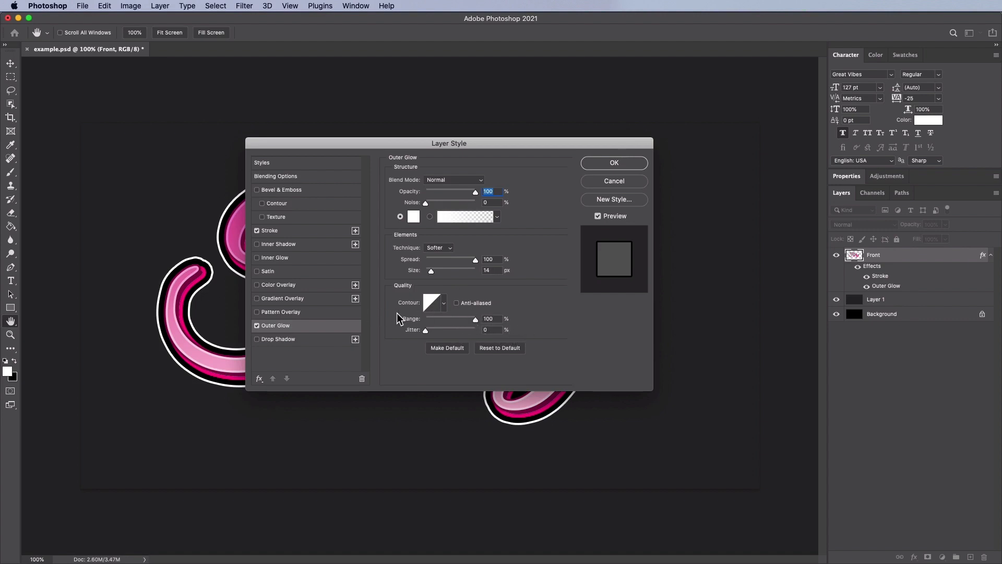
click(613, 163)
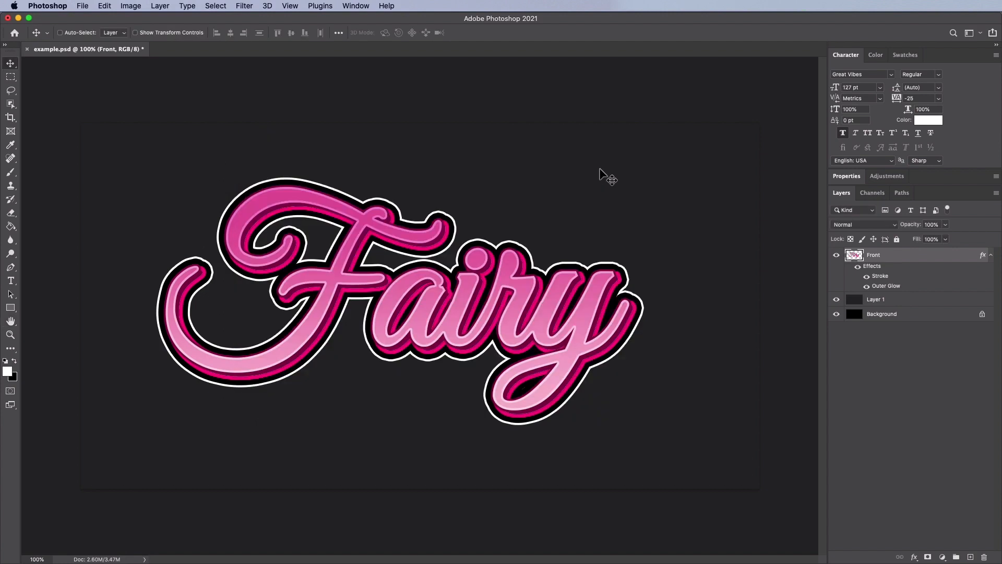
mouse_move(729, 268)
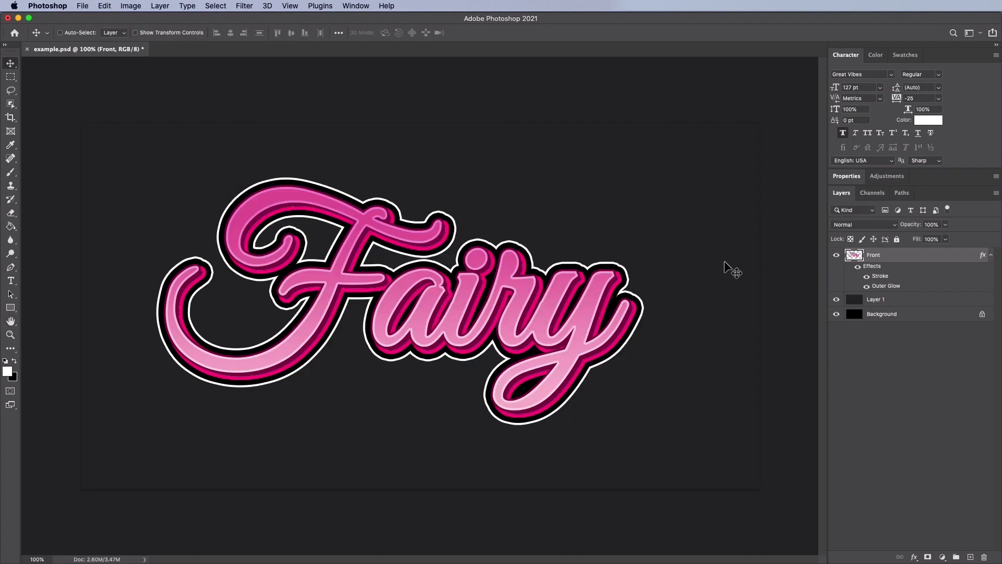